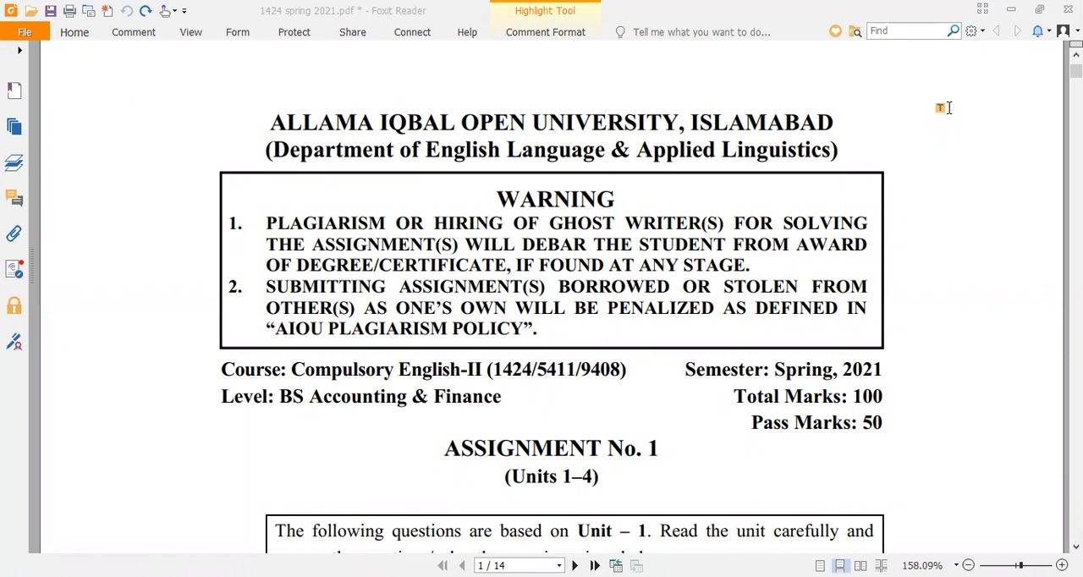
{"action": "mouse_move", "coordinate": [262, 122]}
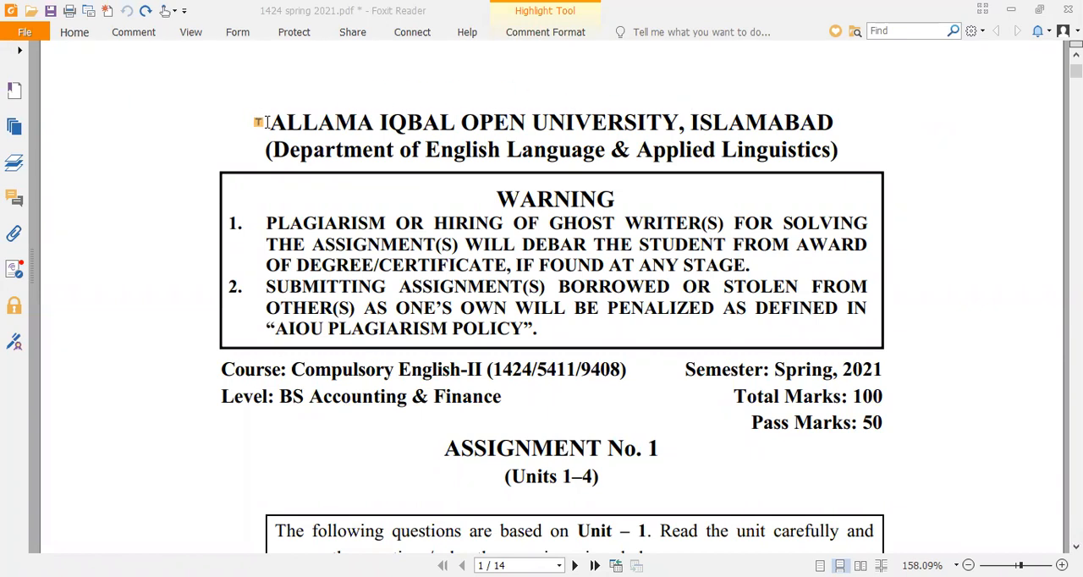
- Highlight the university name heading and the course codes 1424 and 9408 in yellow
{"action": "left_click_drag", "start_coordinate": [268, 122], "coordinate": [829, 122]}
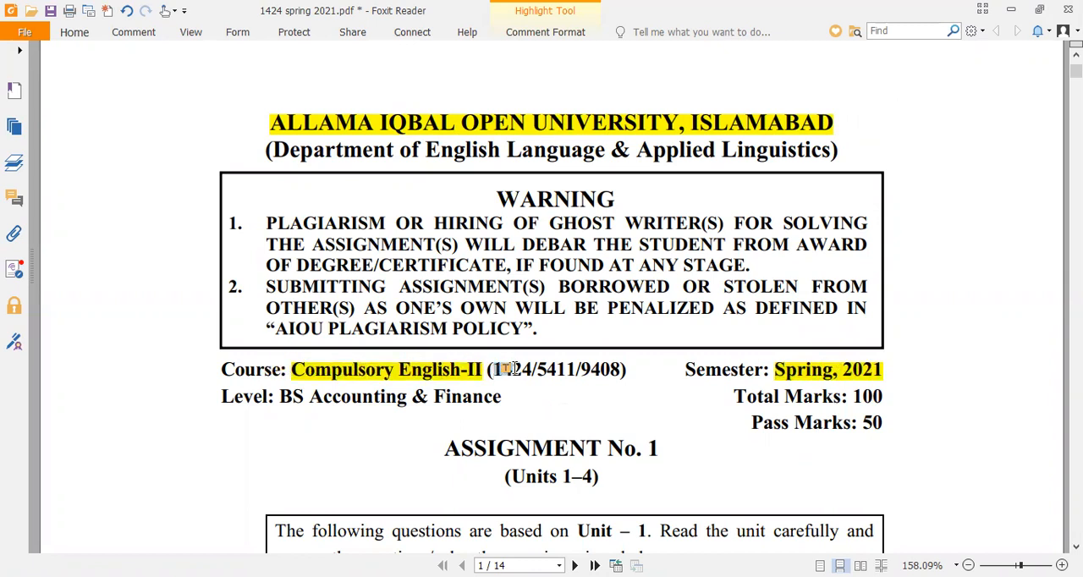
{"action": "double_click", "coordinate": [510, 369]}
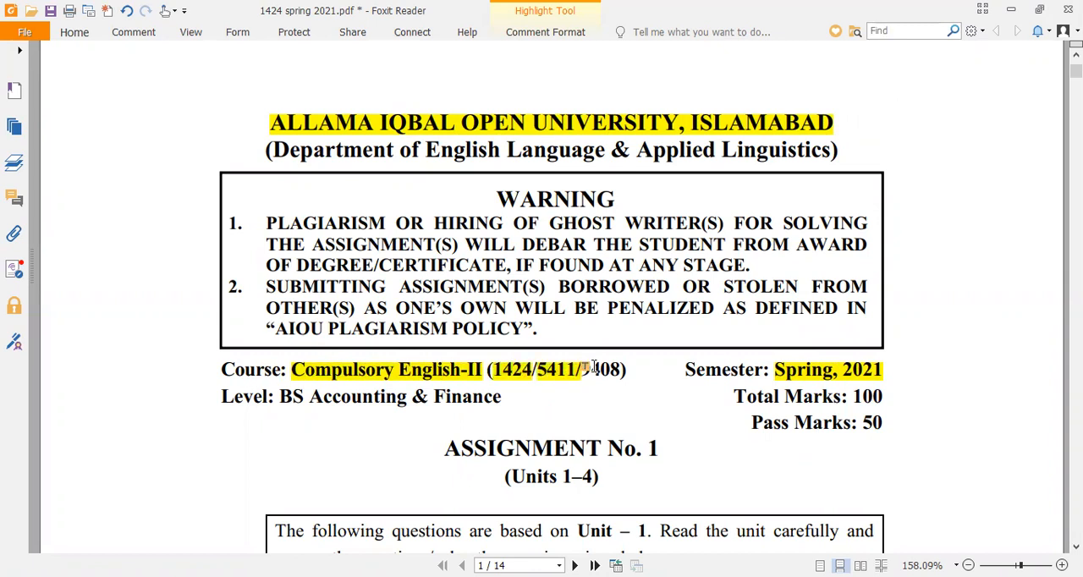
{"action": "double_click", "coordinate": [557, 369]}
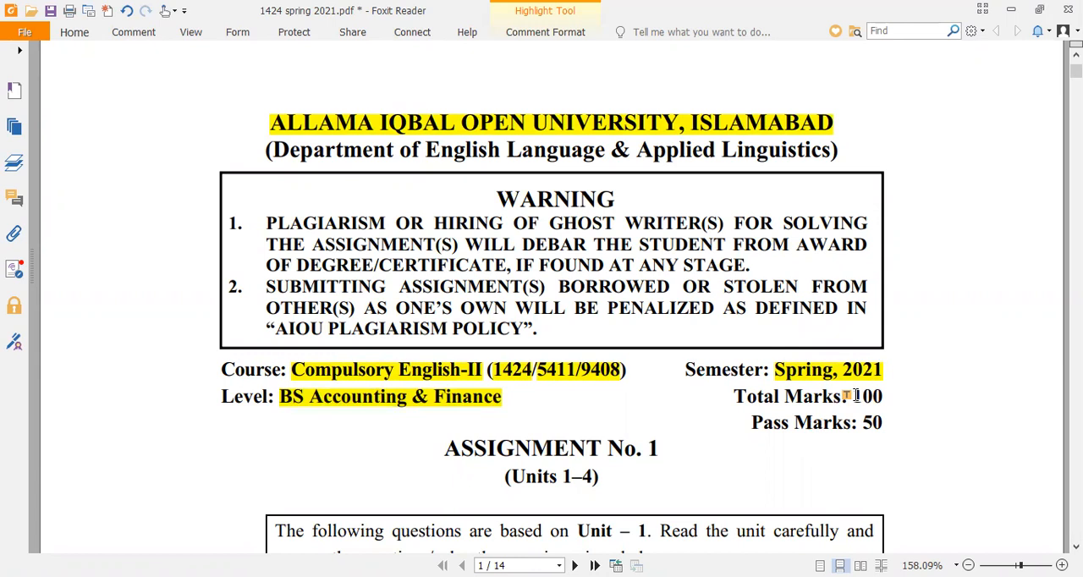
- Highlight the total marks 100 and pass marks 50 values in yellow
{"action": "double_click", "coordinate": [867, 396]}
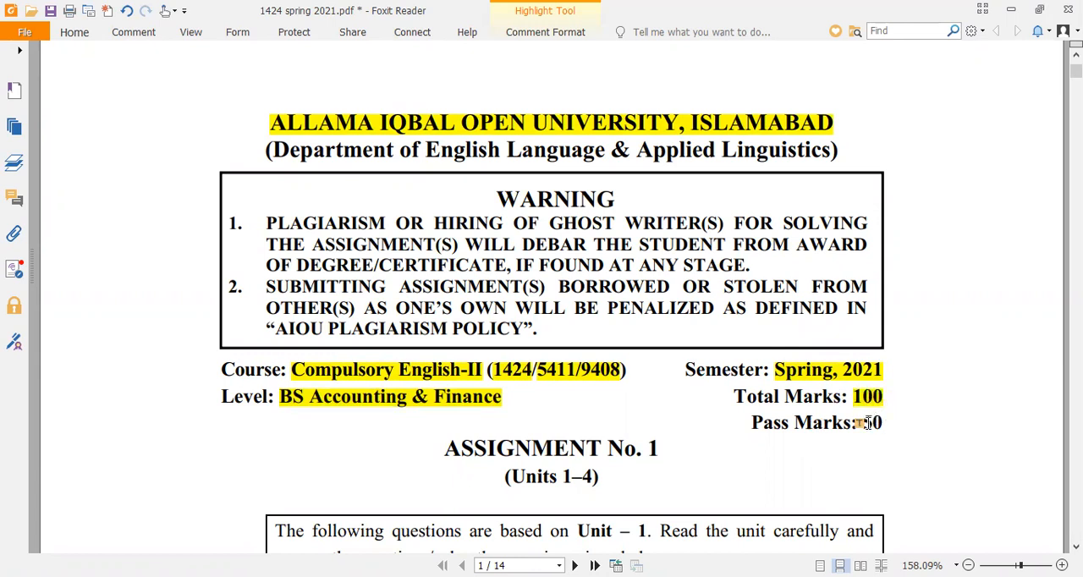
{"action": "double_click", "coordinate": [870, 423]}
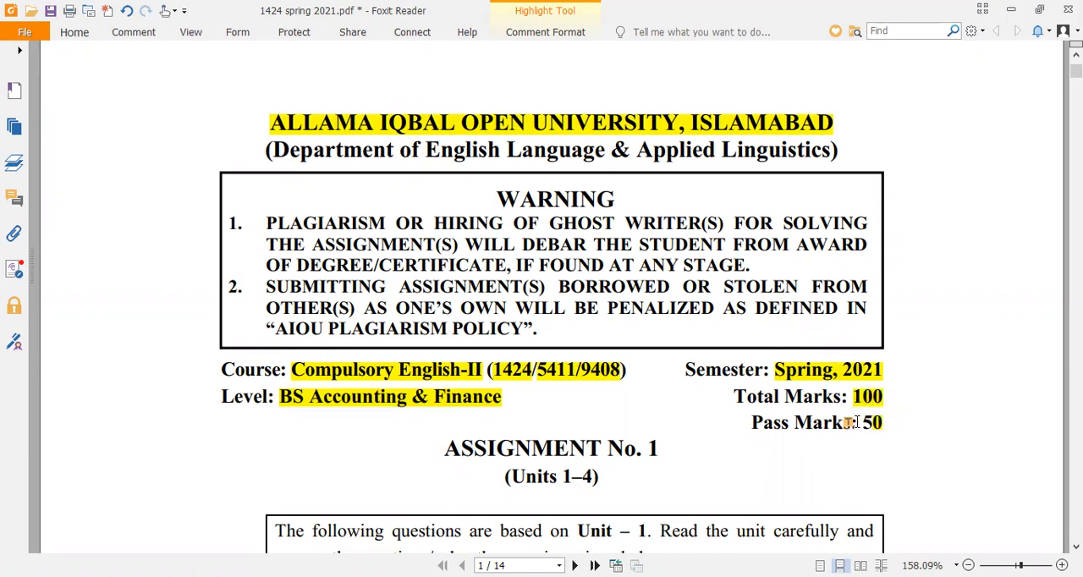
{"action": "left_click", "coordinate": [870, 423]}
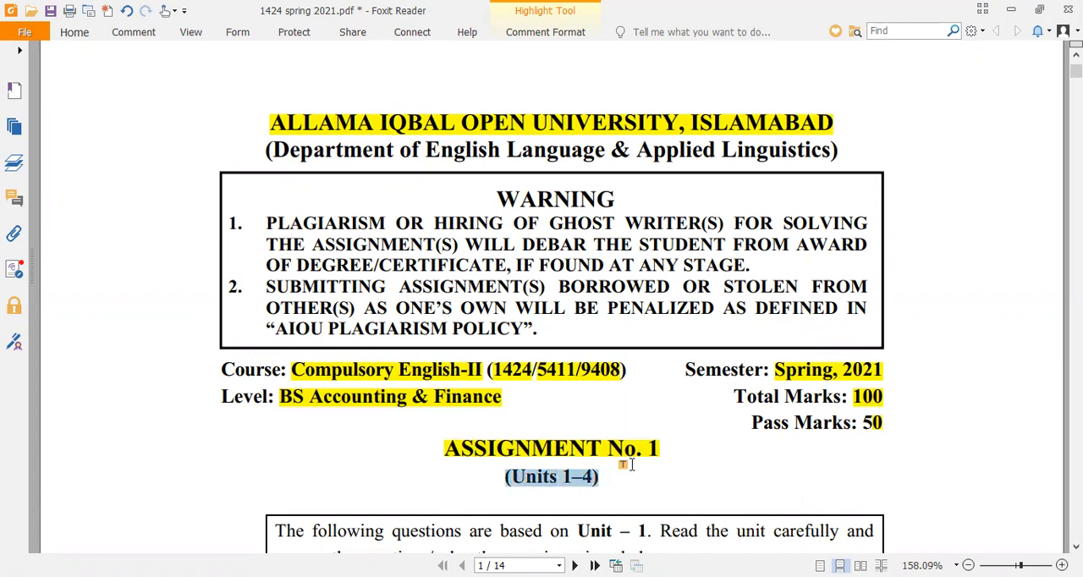
- Scroll through the answer pages past the formal-versus-informal table to the end of page 3
{"action": "scroll", "scroll_direction": "down", "scroll_amount": 3}
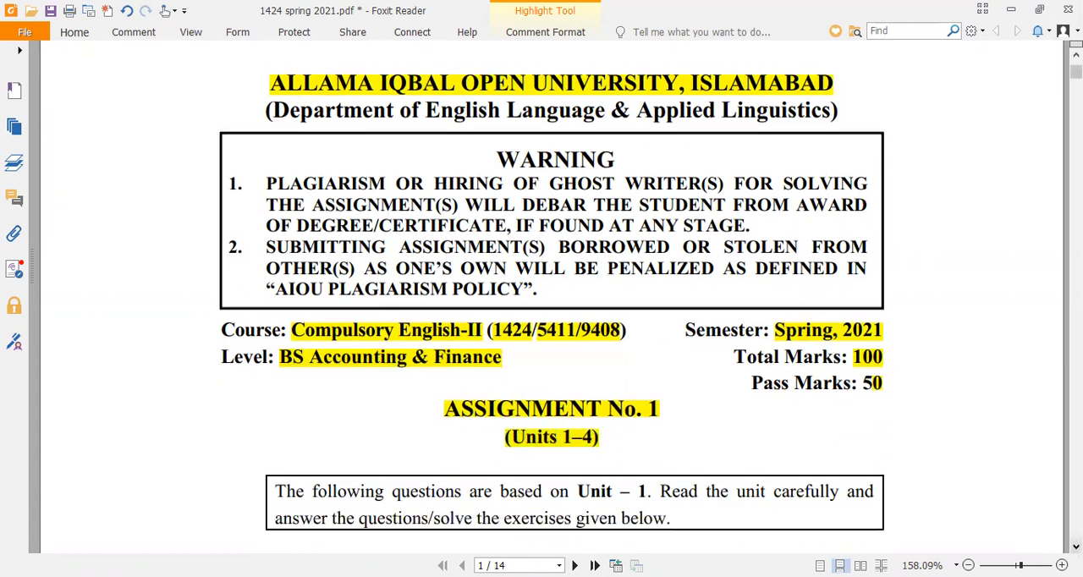
{"action": "scroll", "scroll_direction": "down", "scroll_amount": 3}
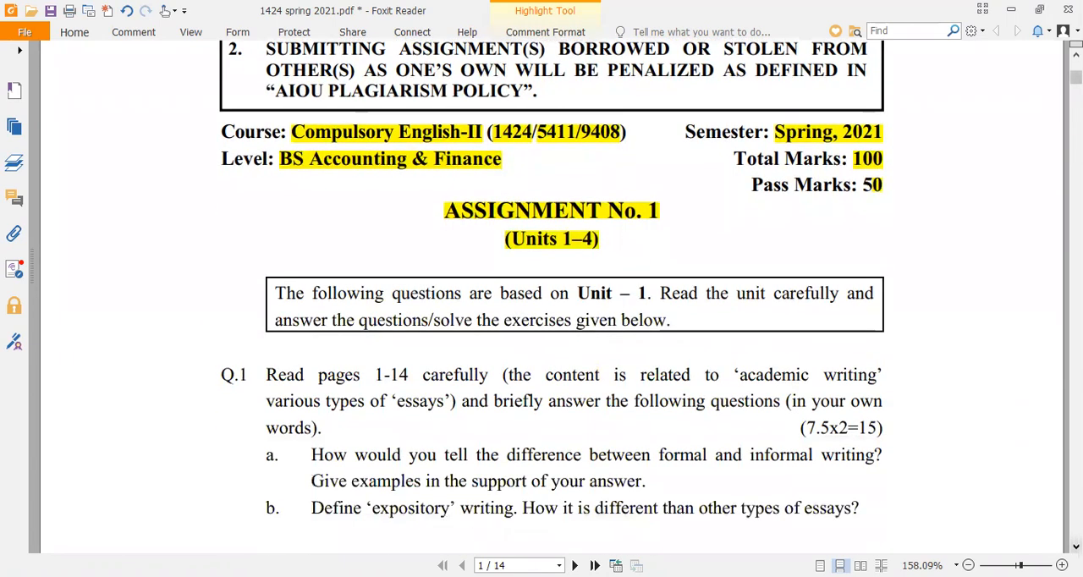
{"action": "scroll", "scroll_direction": "down", "scroll_amount": 3}
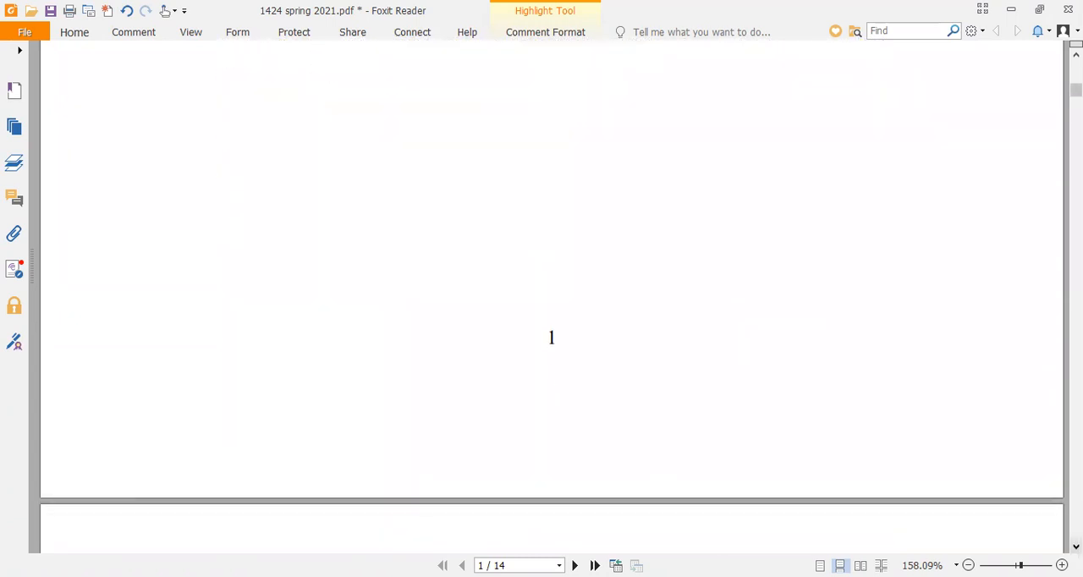
{"action": "scroll", "scroll_direction": "down", "scroll_amount": 3}
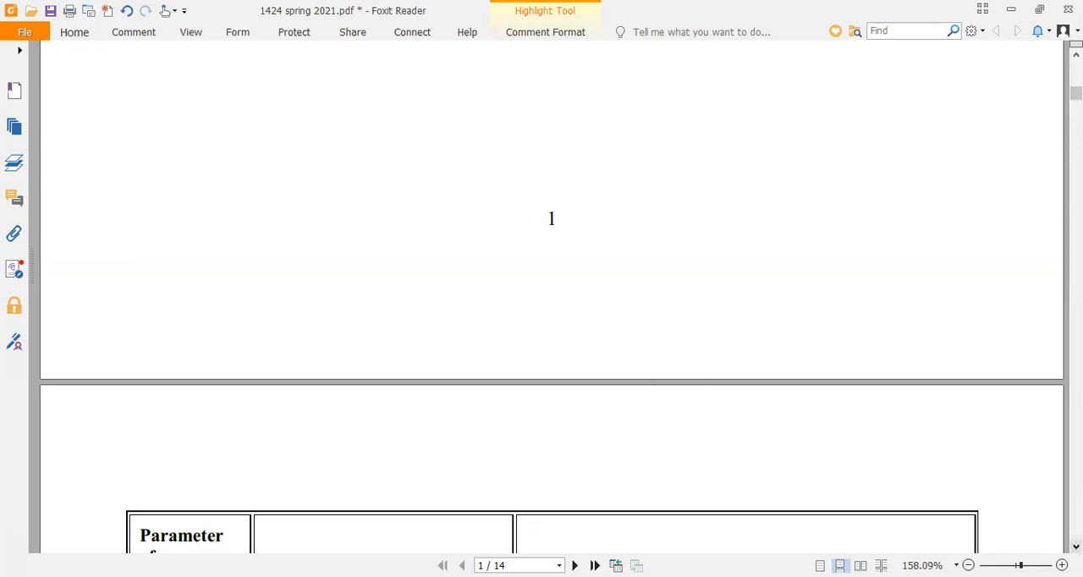
{"action": "scroll", "scroll_direction": "down", "scroll_amount": 3}
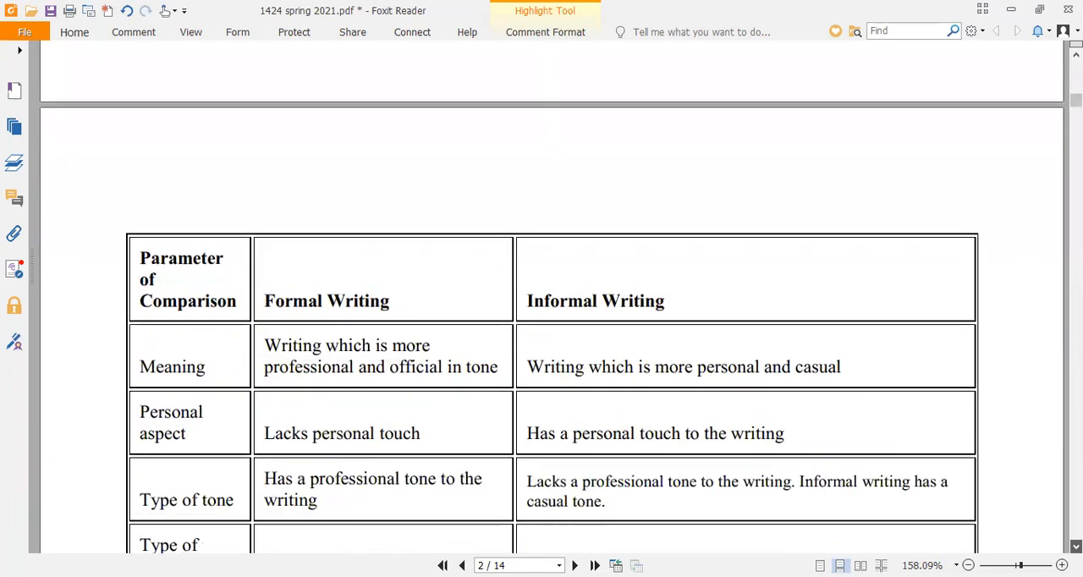
{"action": "scroll", "scroll_direction": "down", "scroll_amount": 3}
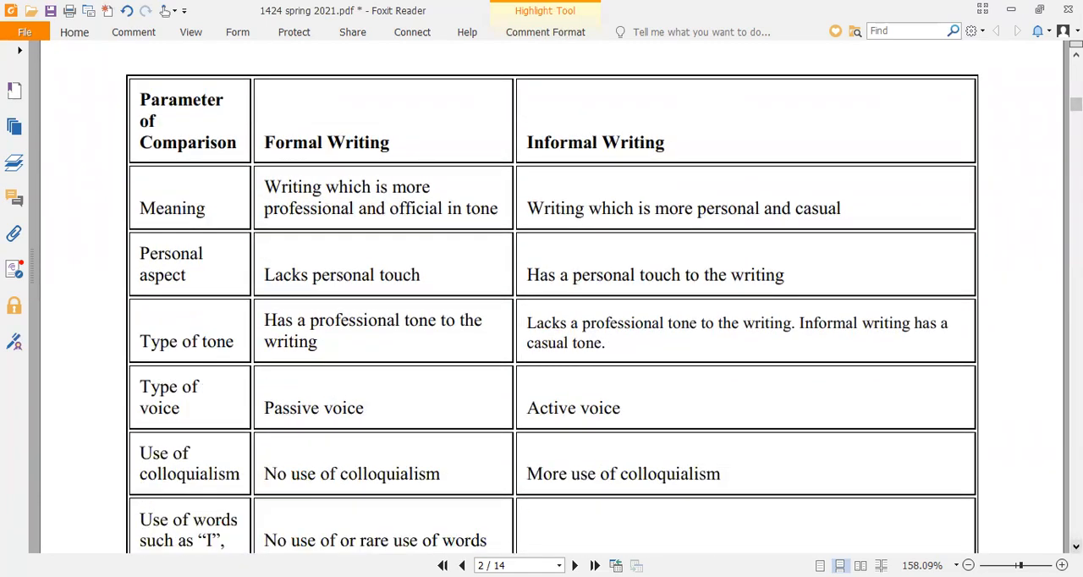
{"action": "scroll", "scroll_direction": "down", "scroll_amount": 3}
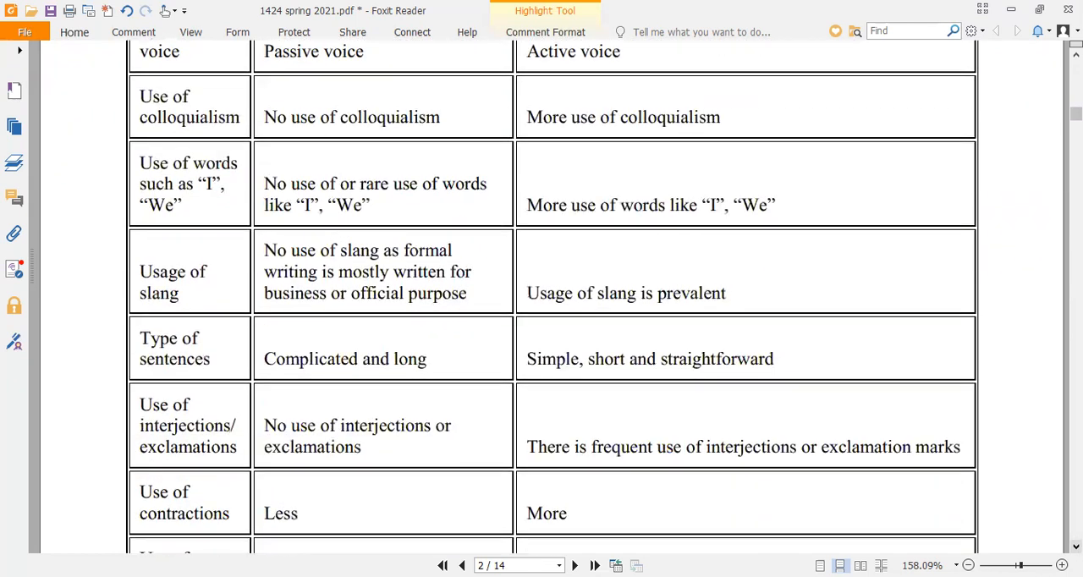
{"action": "scroll", "scroll_direction": "down", "scroll_amount": 3}
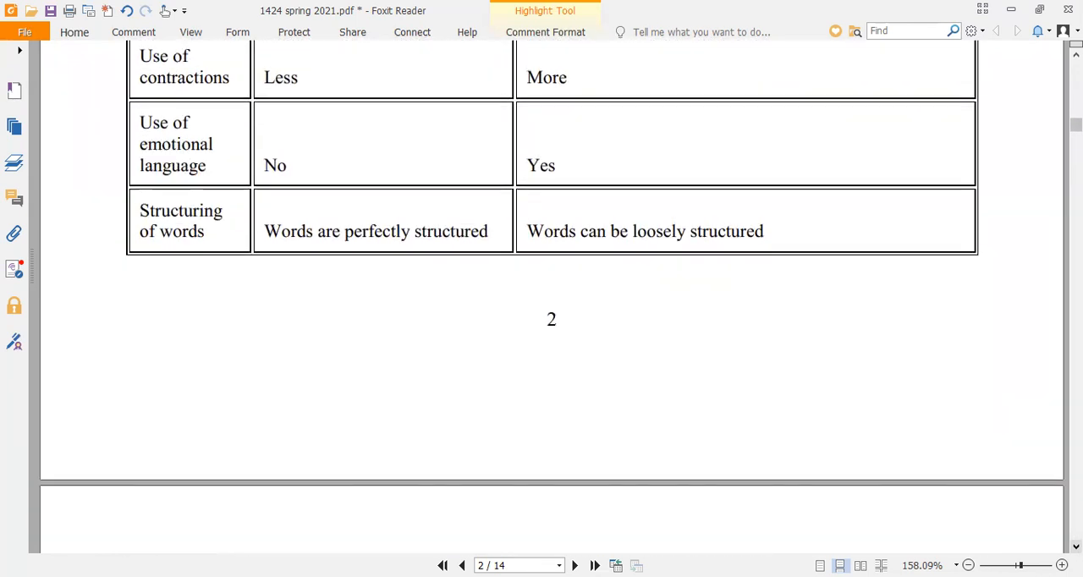
{"action": "scroll", "scroll_direction": "down", "scroll_amount": 3}
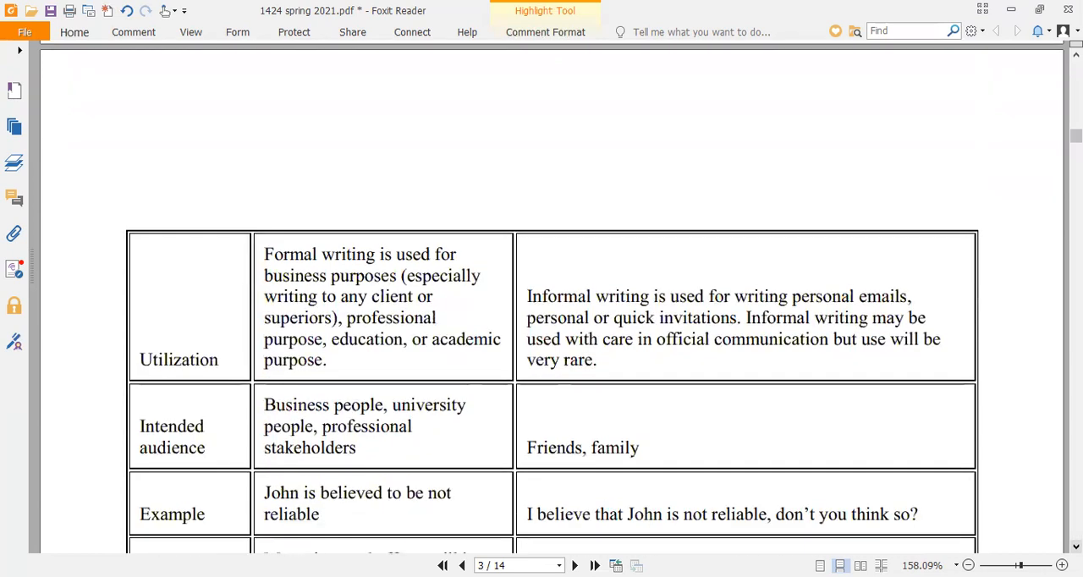
{"action": "scroll", "scroll_direction": "down", "scroll_amount": 3}
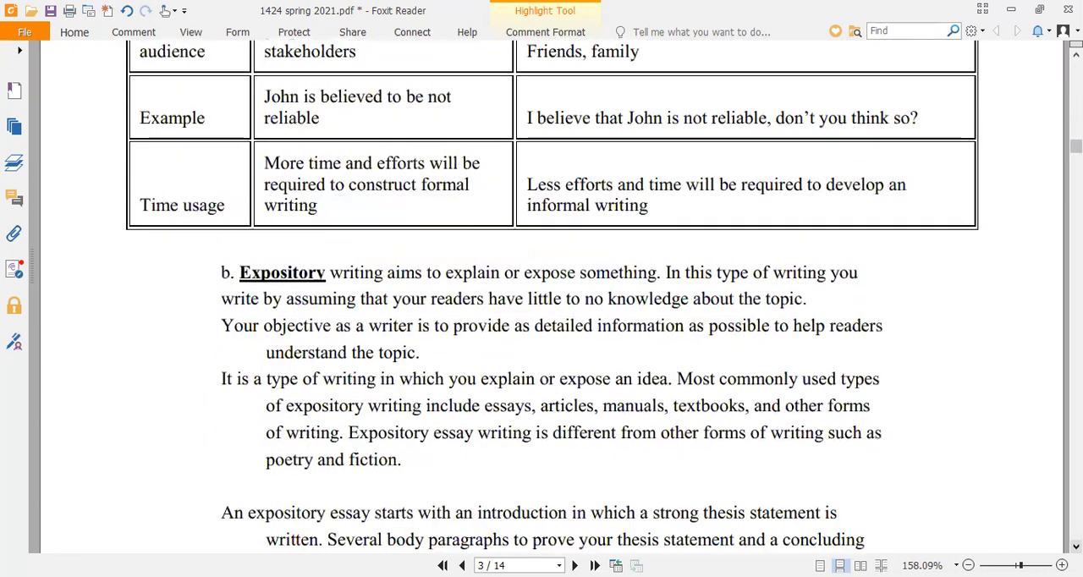
{"action": "scroll", "scroll_direction": "down", "scroll_amount": 3}
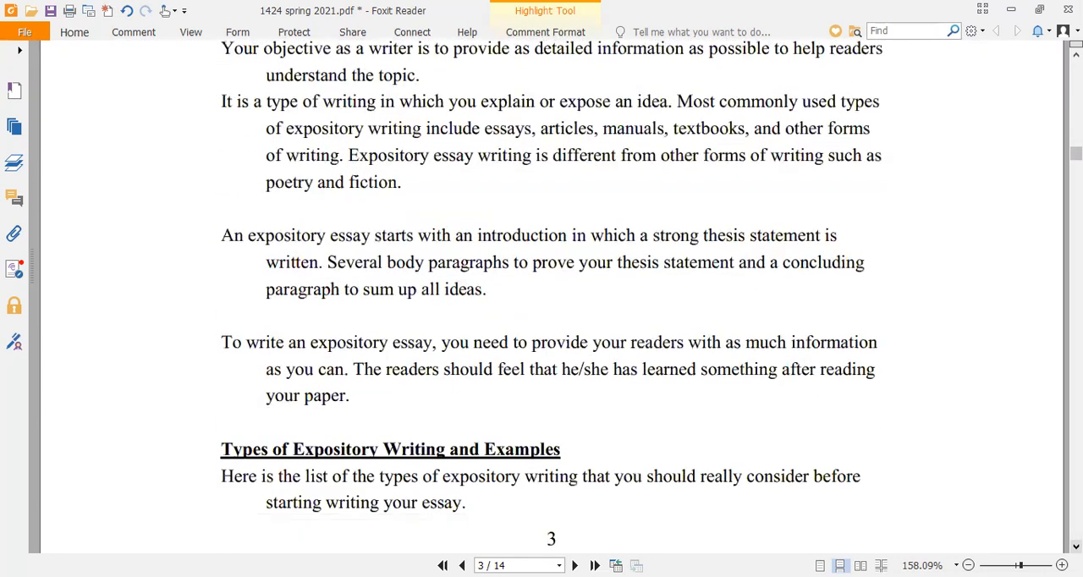
{"action": "scroll", "scroll_direction": "down", "scroll_amount": 3}
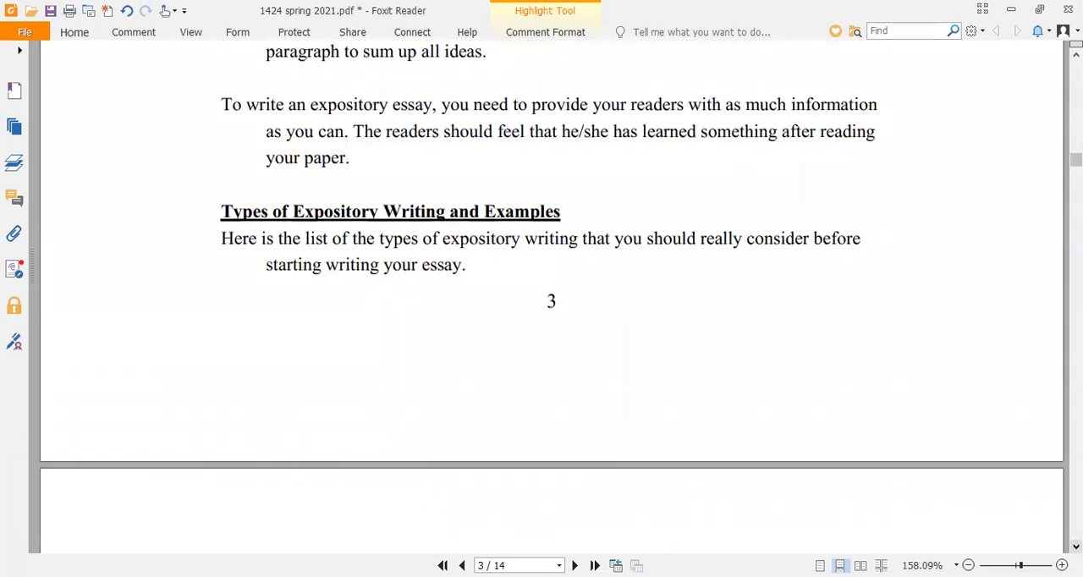
{"action": "scroll", "scroll_direction": "down", "scroll_amount": 3}
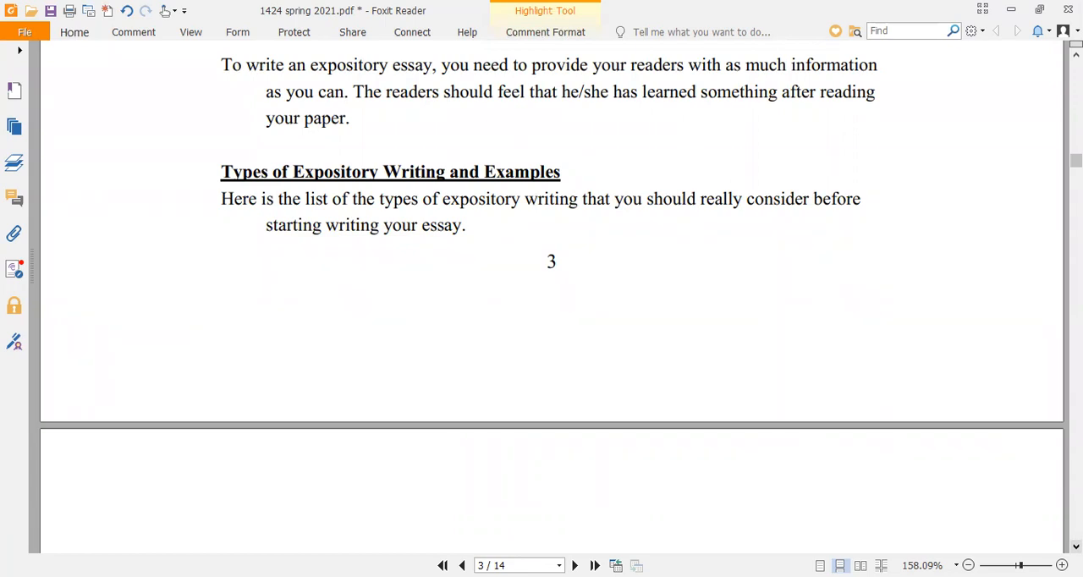
- Scroll down through pages 4 and 5 of the assignment answers
{"action": "scroll", "scroll_direction": "down", "scroll_amount": 3}
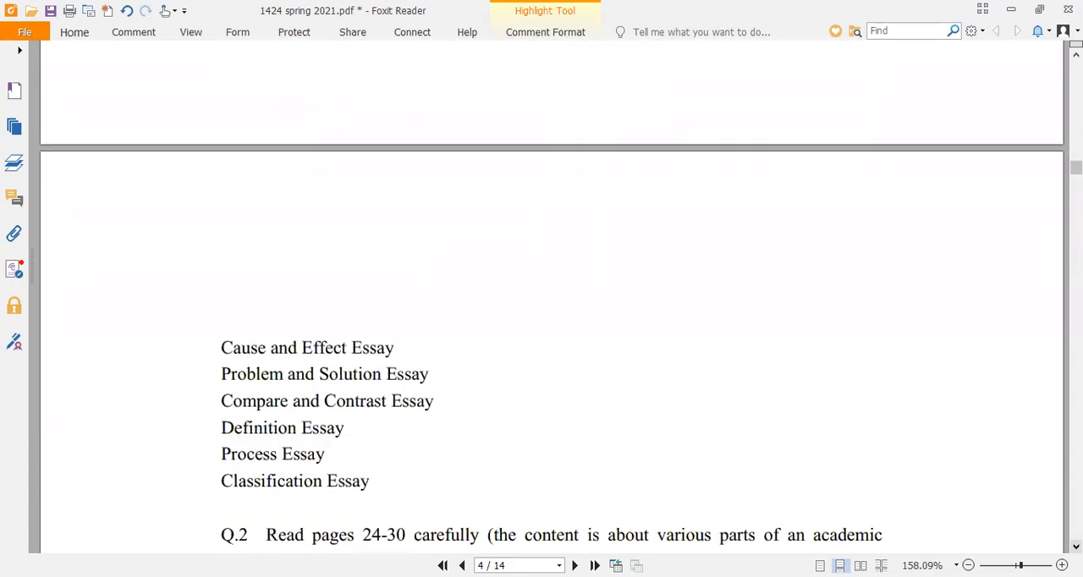
{"action": "scroll", "scroll_direction": "down", "scroll_amount": 3}
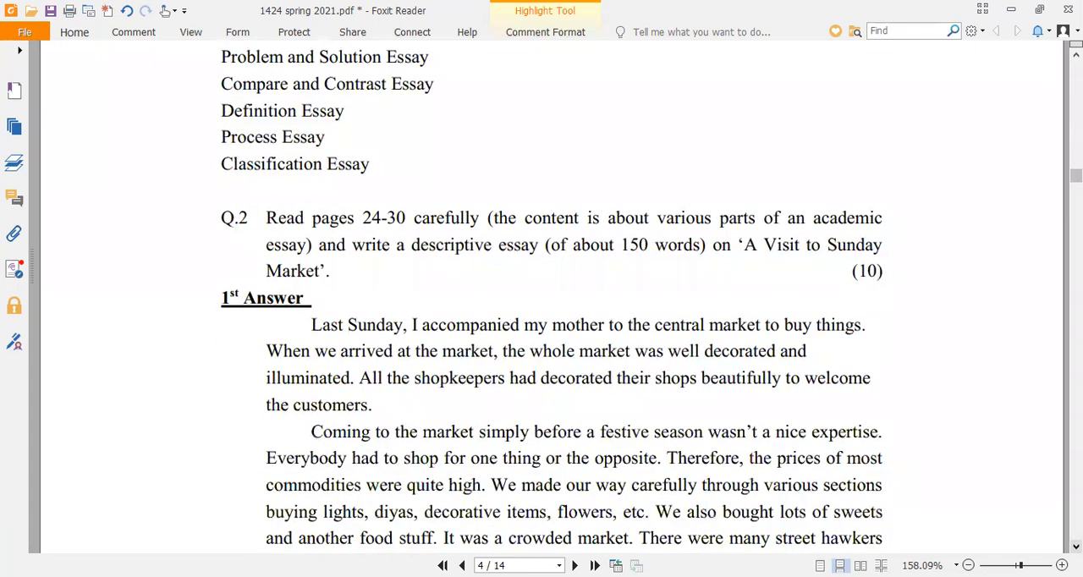
{"action": "scroll", "scroll_direction": "down", "scroll_amount": 3}
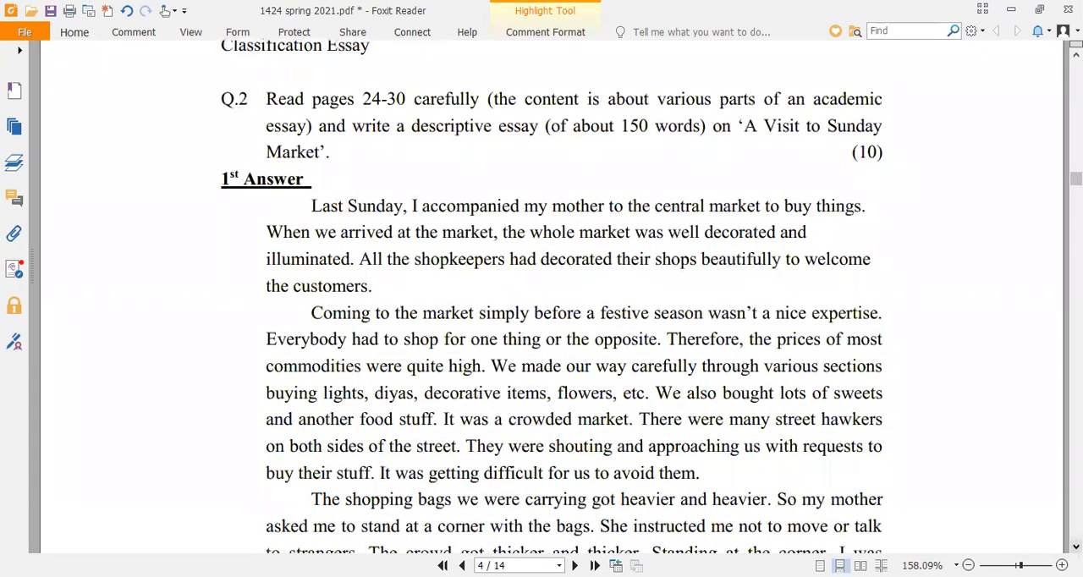
{"action": "scroll", "scroll_direction": "down", "scroll_amount": 3}
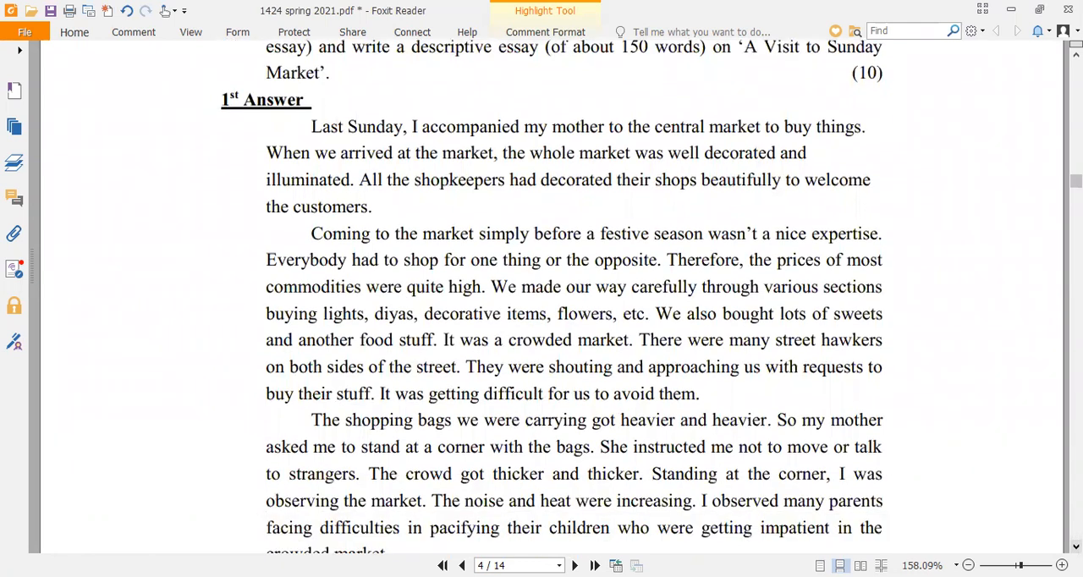
{"action": "scroll", "scroll_direction": "down", "scroll_amount": 3}
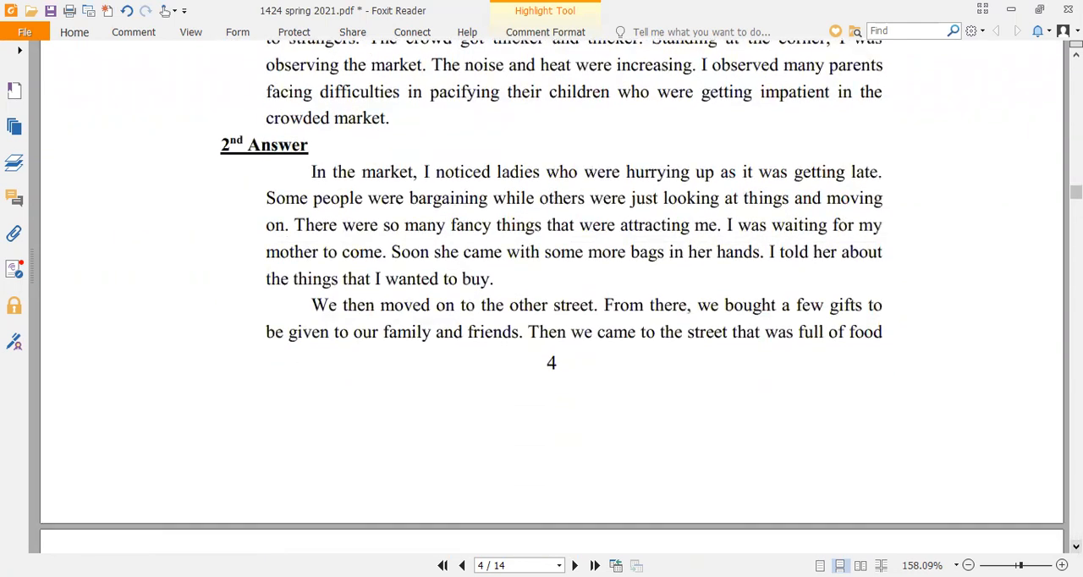
{"action": "scroll", "scroll_direction": "down", "scroll_amount": 3}
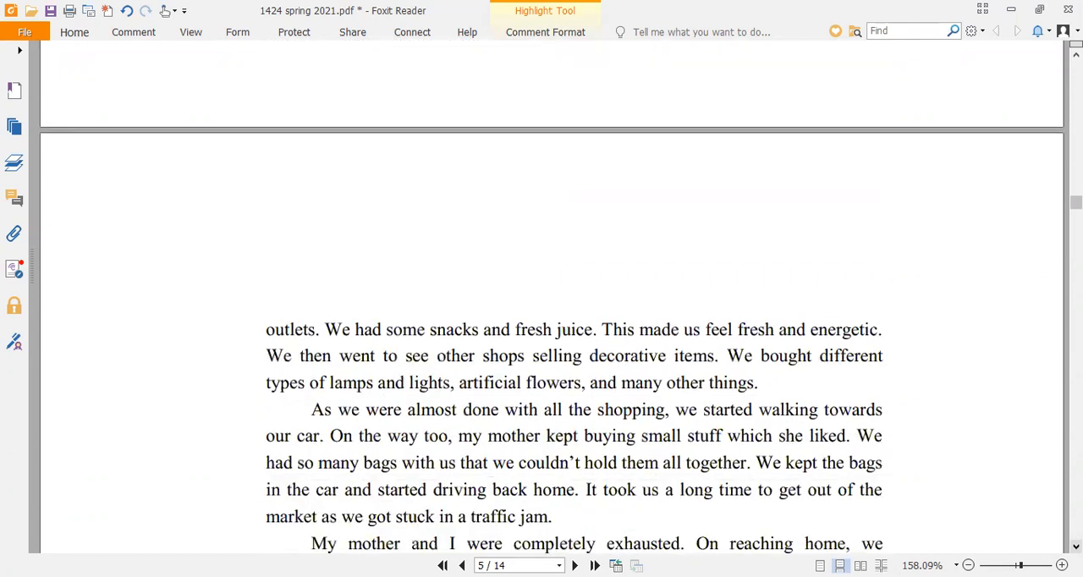
{"action": "scroll", "scroll_direction": "down", "scroll_amount": 3}
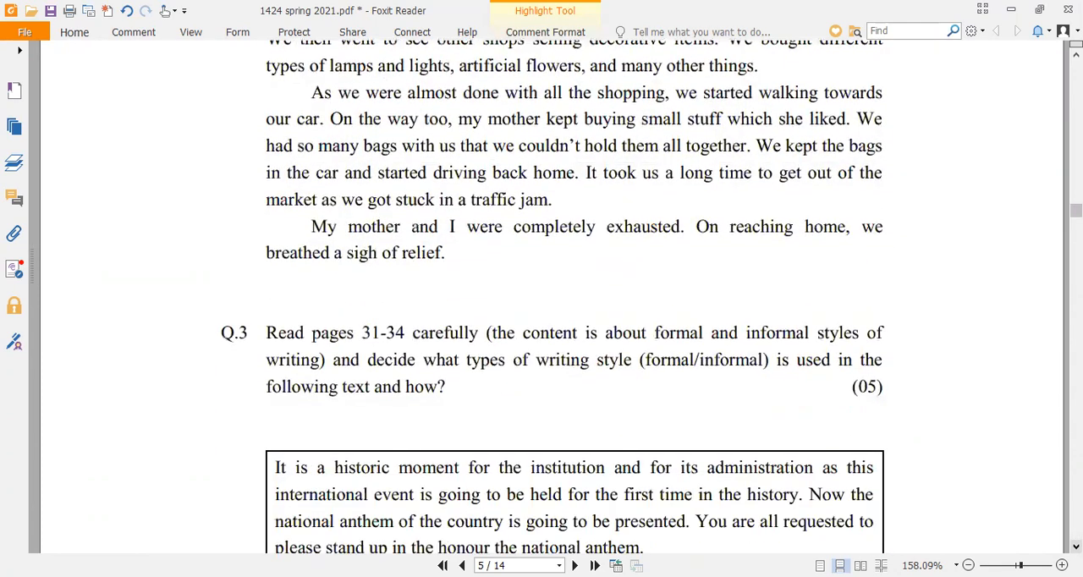
{"action": "scroll", "scroll_direction": "down", "scroll_amount": 3}
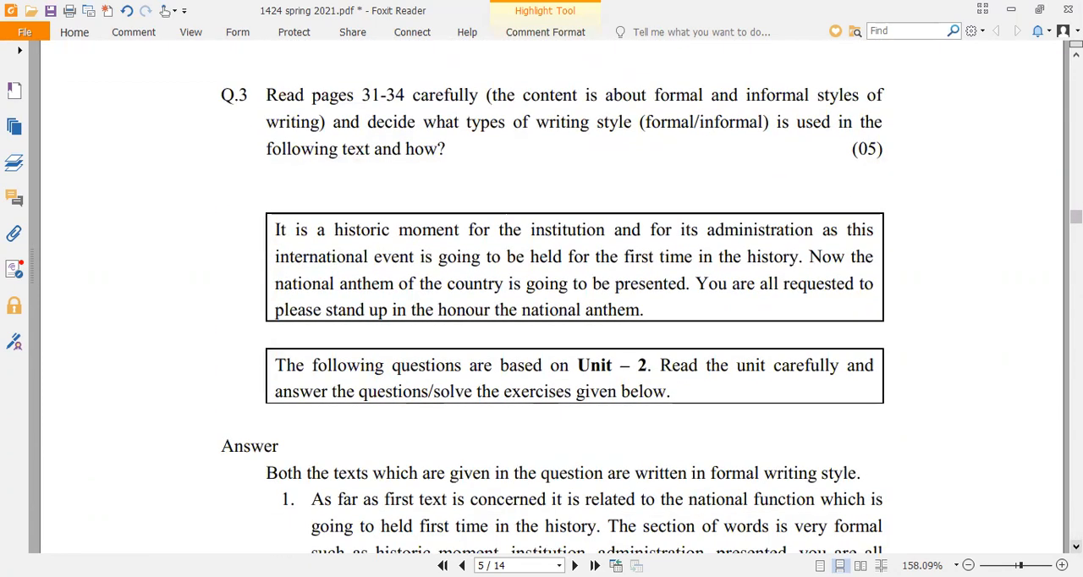
{"action": "scroll", "scroll_direction": "down", "scroll_amount": 3}
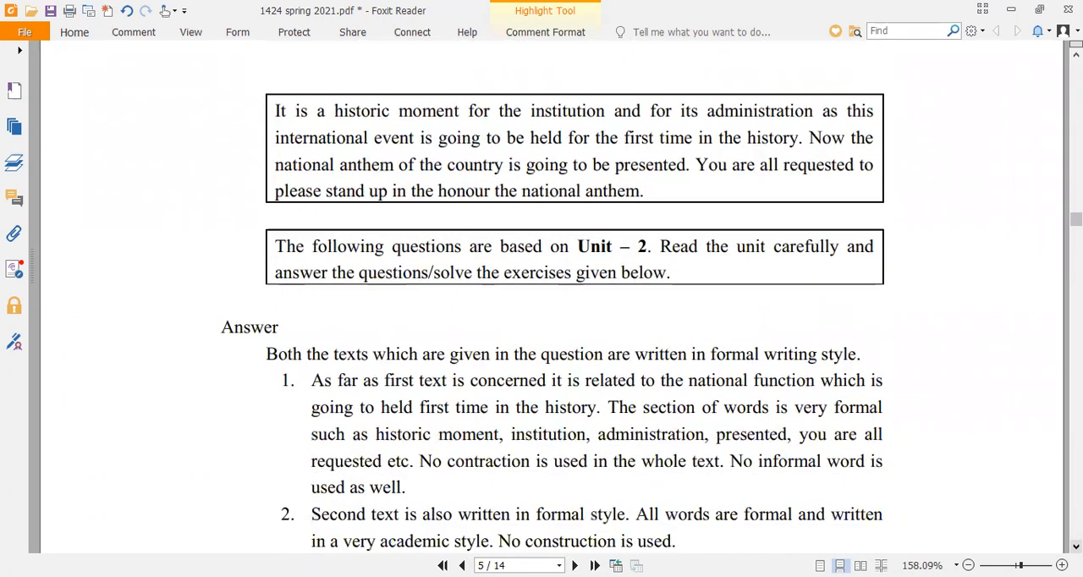
{"action": "scroll", "scroll_direction": "down", "scroll_amount": 3}
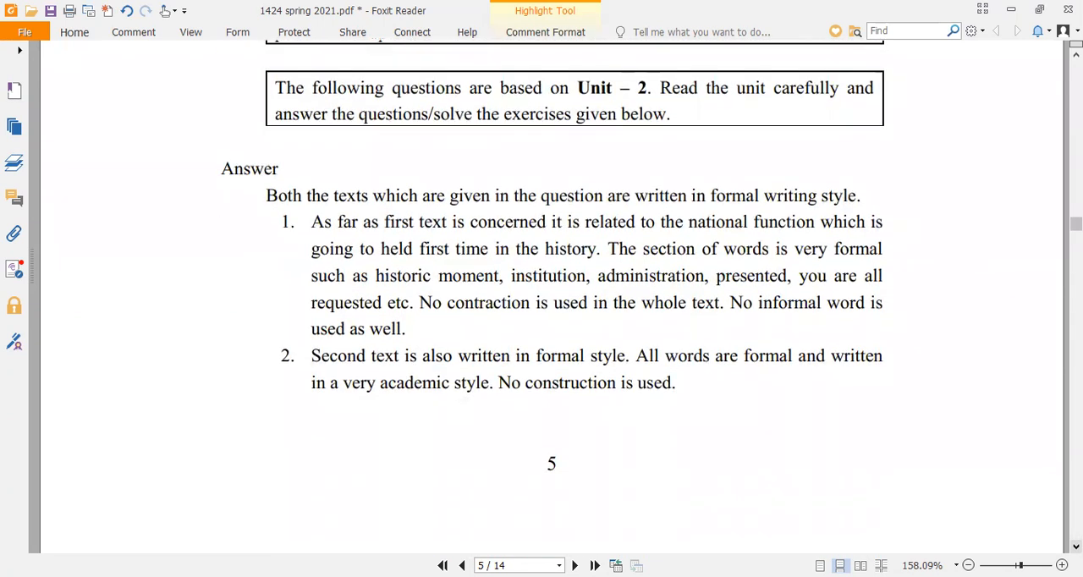
{"action": "scroll", "scroll_direction": "down", "scroll_amount": 3}
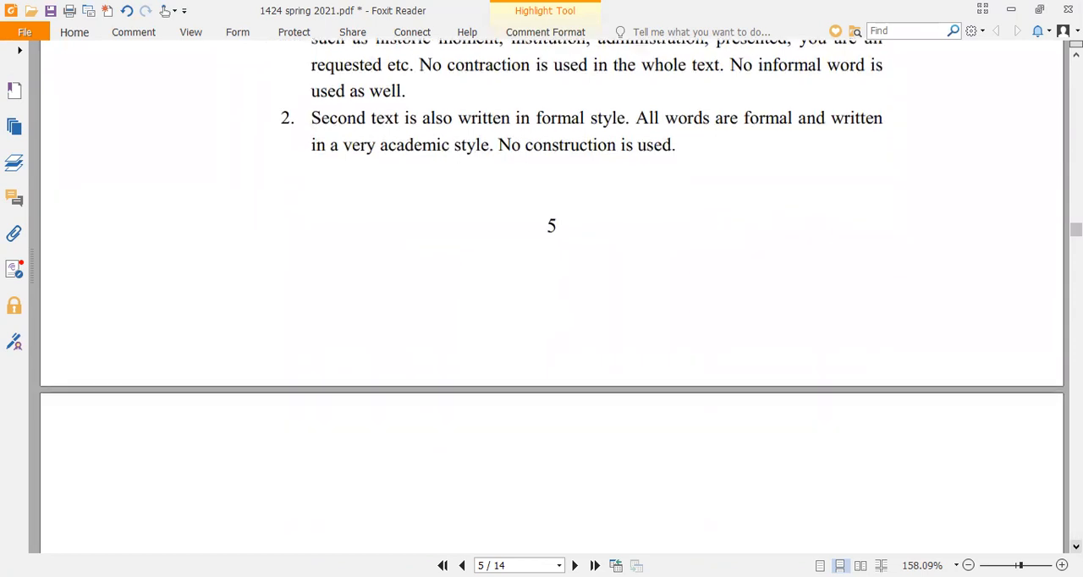
- Continue scrolling through page 6 until Q.6 about Depositing Cash with a Bank appears on page 7
{"action": "scroll", "scroll_direction": "down", "scroll_amount": 3}
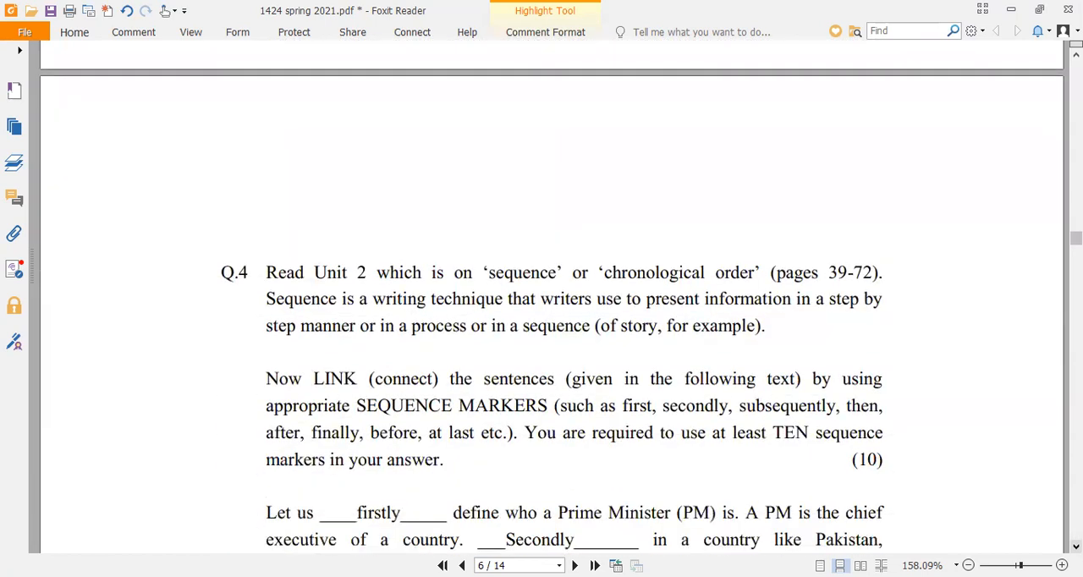
{"action": "scroll", "scroll_direction": "down", "scroll_amount": 3}
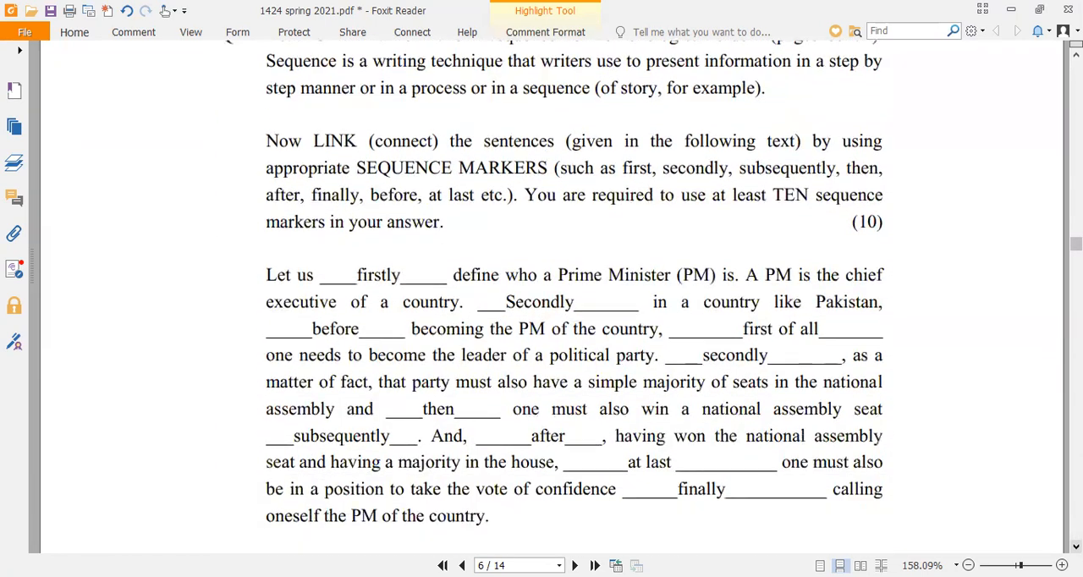
{"action": "scroll", "scroll_direction": "down", "scroll_amount": 3}
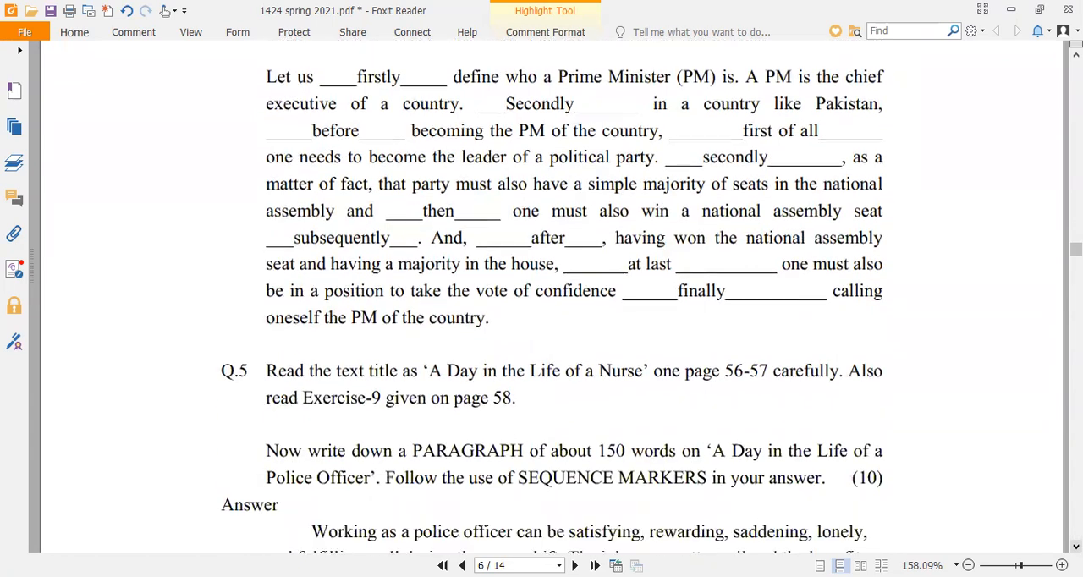
{"action": "scroll", "scroll_direction": "down", "scroll_amount": 3}
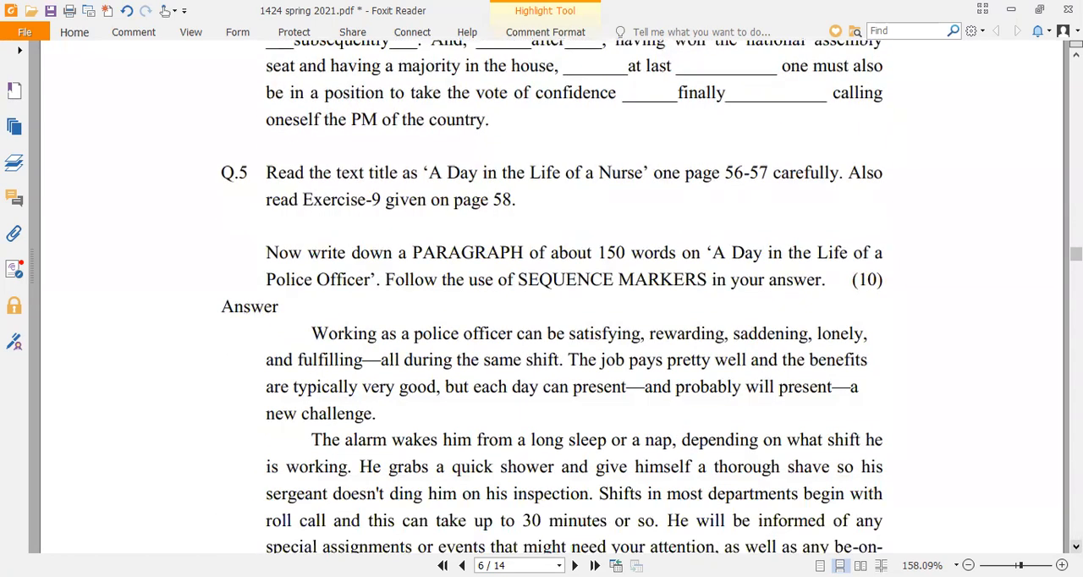
{"action": "scroll", "scroll_direction": "down", "scroll_amount": 3}
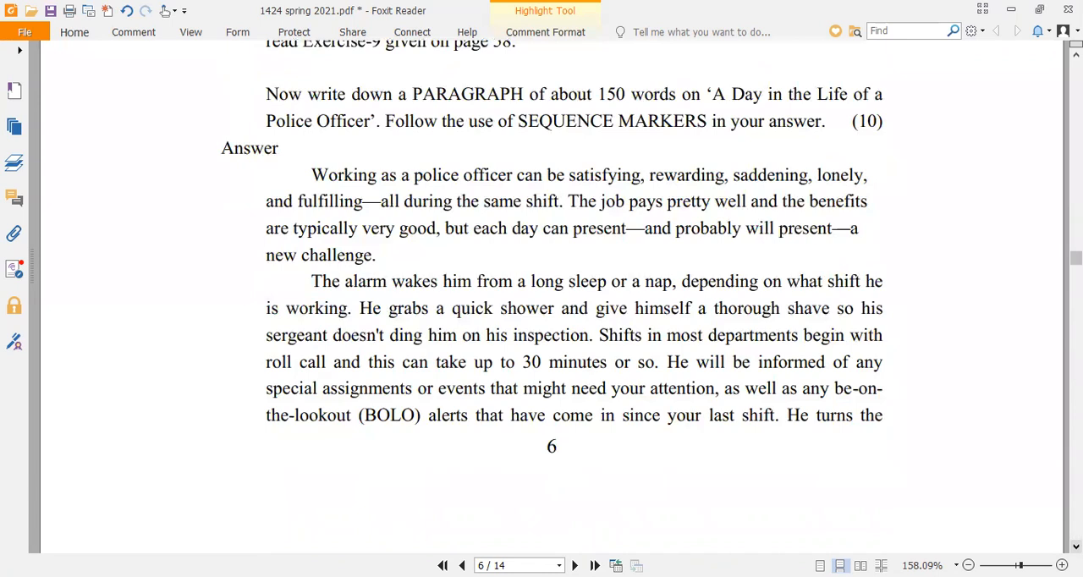
{"action": "scroll", "scroll_direction": "down", "scroll_amount": 3}
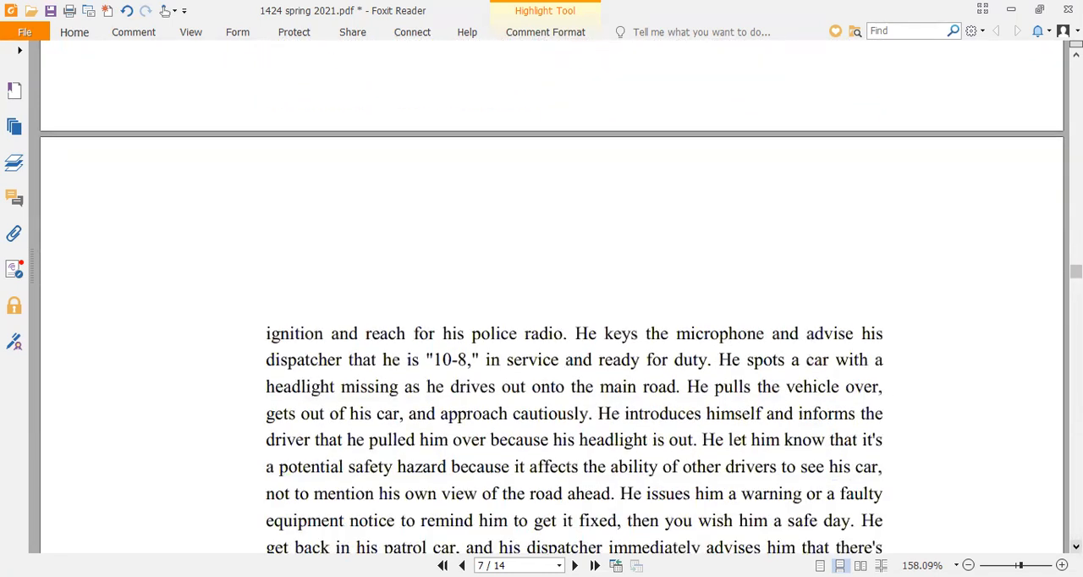
{"action": "scroll", "scroll_direction": "down", "scroll_amount": 3}
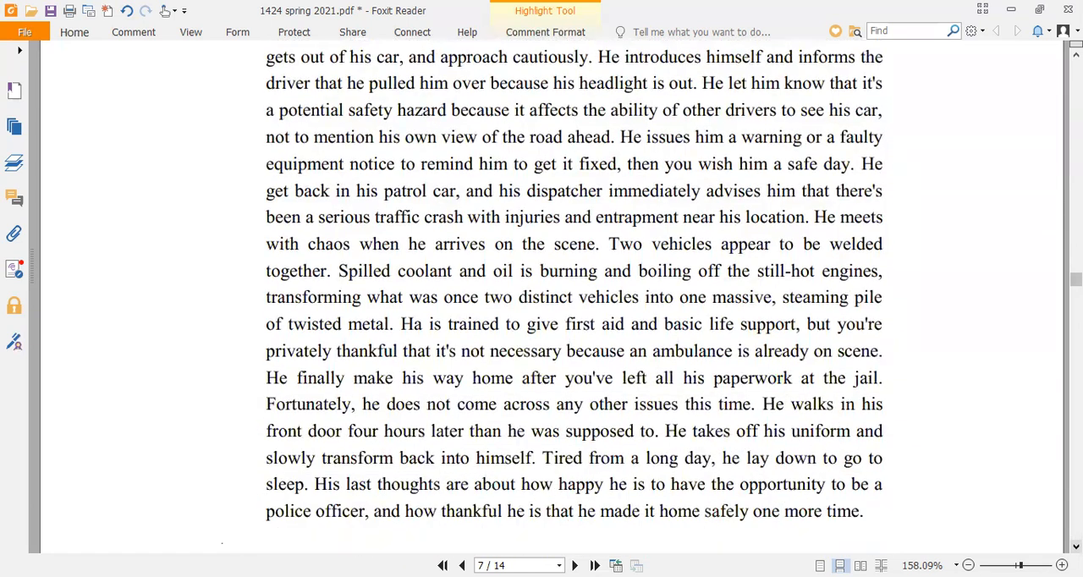
{"action": "scroll", "scroll_direction": "down", "scroll_amount": 3}
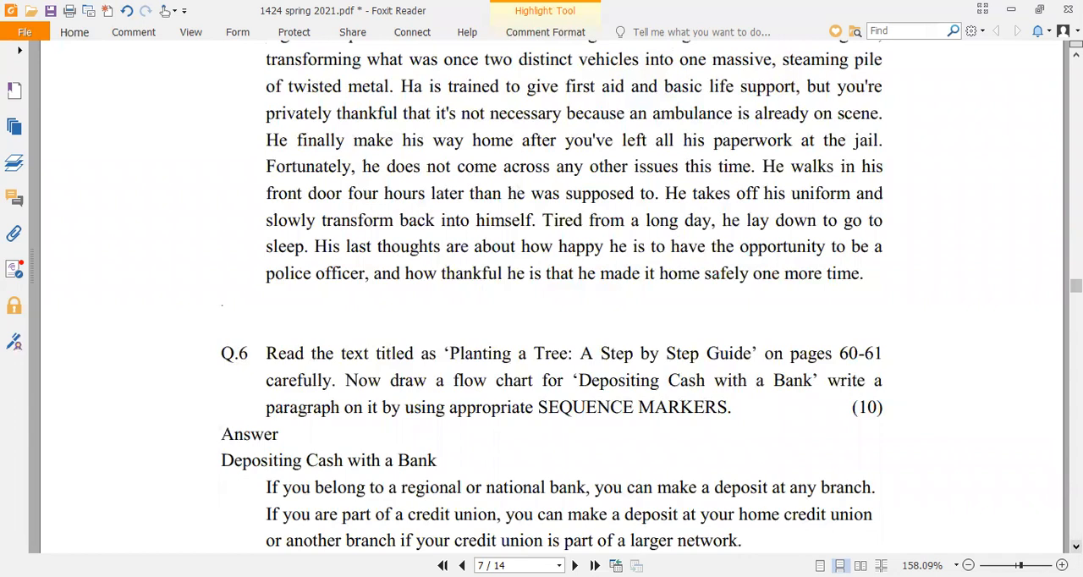
{"action": "scroll", "scroll_direction": "down", "scroll_amount": 3}
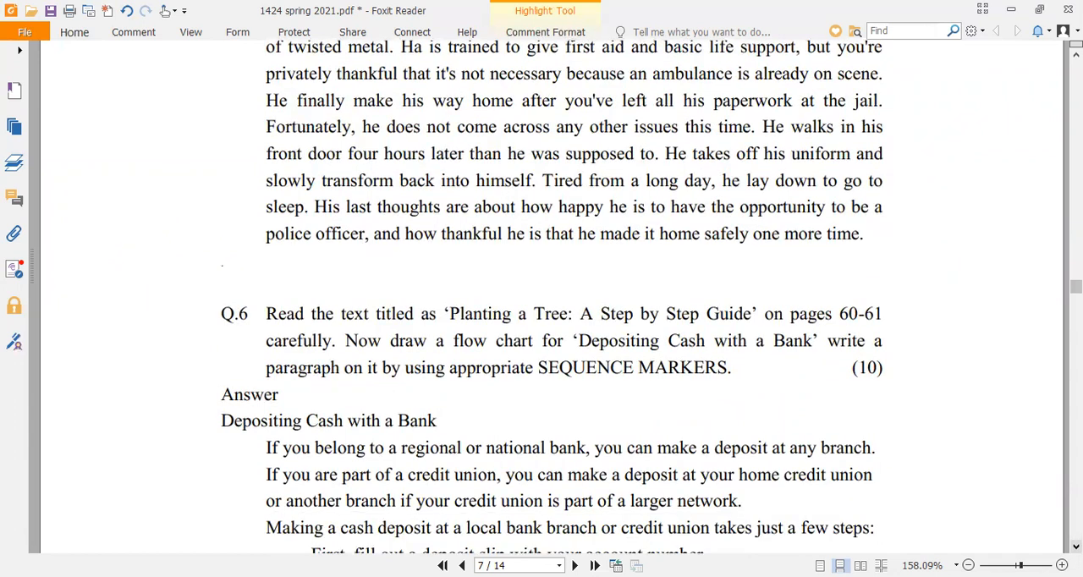
{"action": "scroll", "scroll_direction": "down", "scroll_amount": 3}
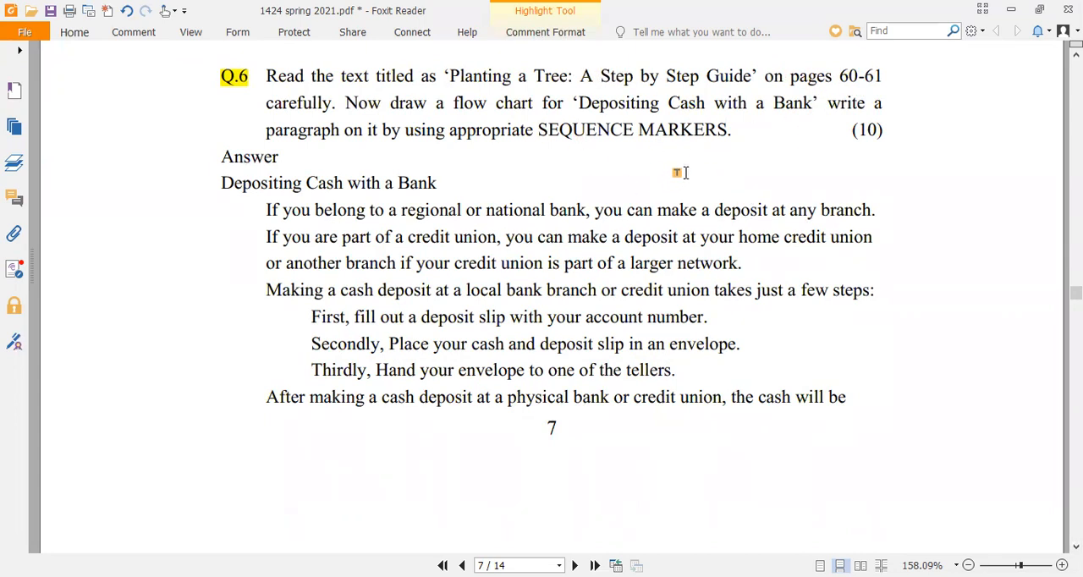
{"action": "mouse_move", "coordinate": [465, 132]}
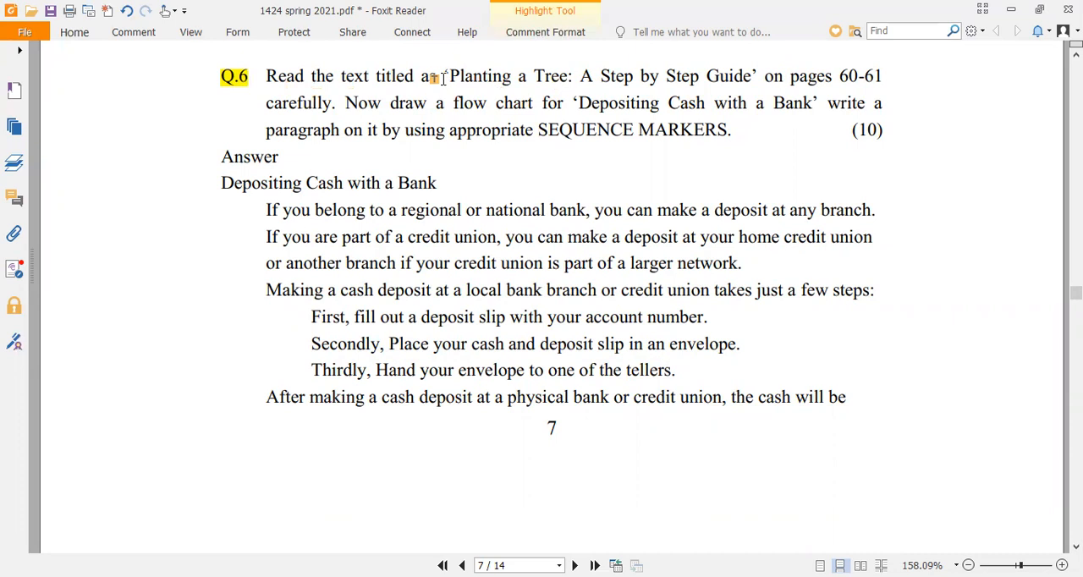
- Highlight the Planting a Tree guide title, the page range 60-61 and the Depositing Cash with a Bank title
{"action": "left_click_drag", "start_coordinate": [444, 74], "coordinate": [579, 102]}
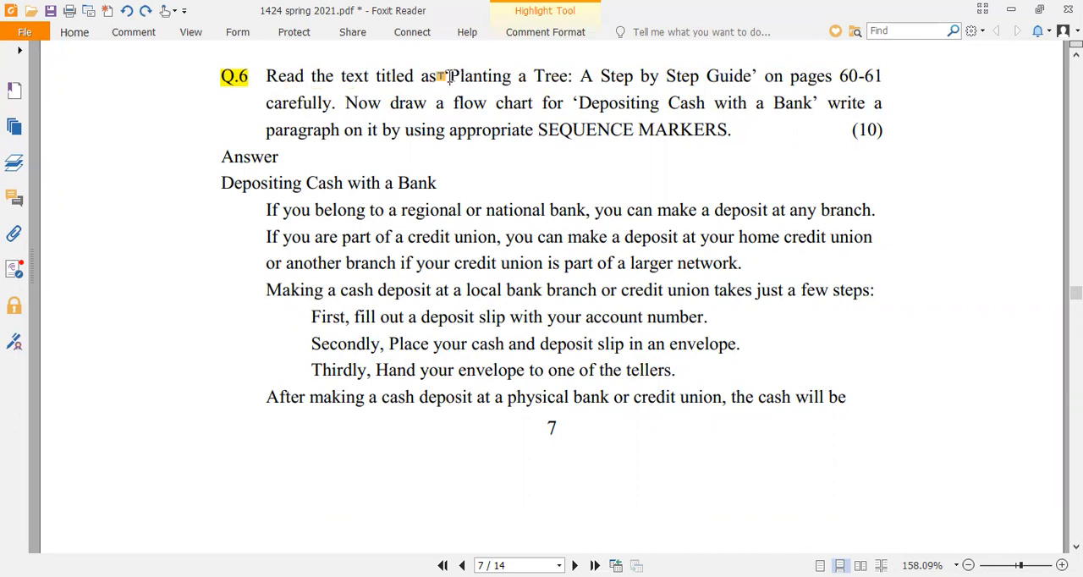
{"action": "left_click_drag", "start_coordinate": [448, 77], "coordinate": [754, 76]}
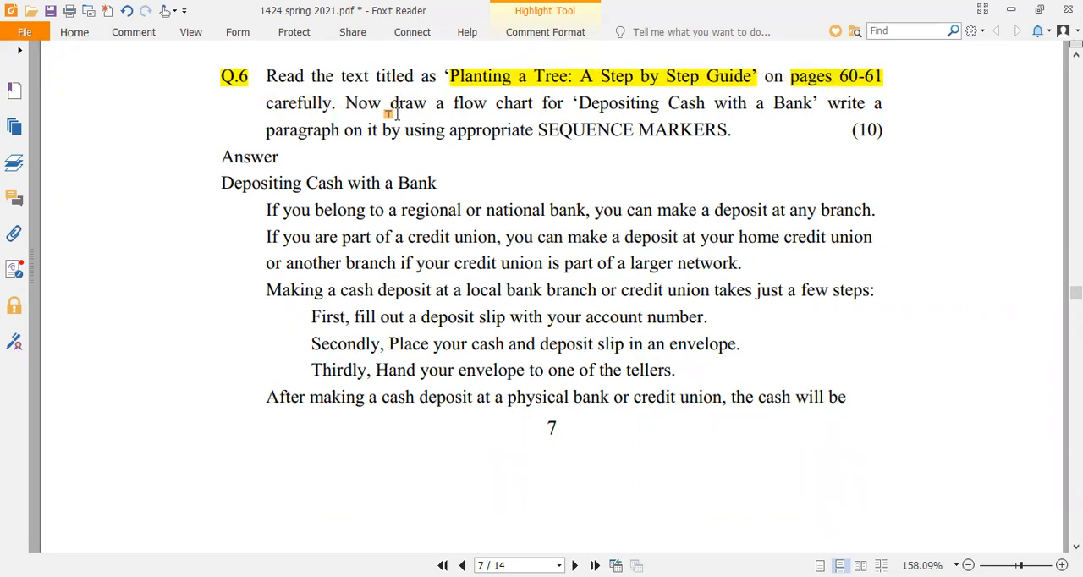
{"action": "mouse_move", "coordinate": [616, 116]}
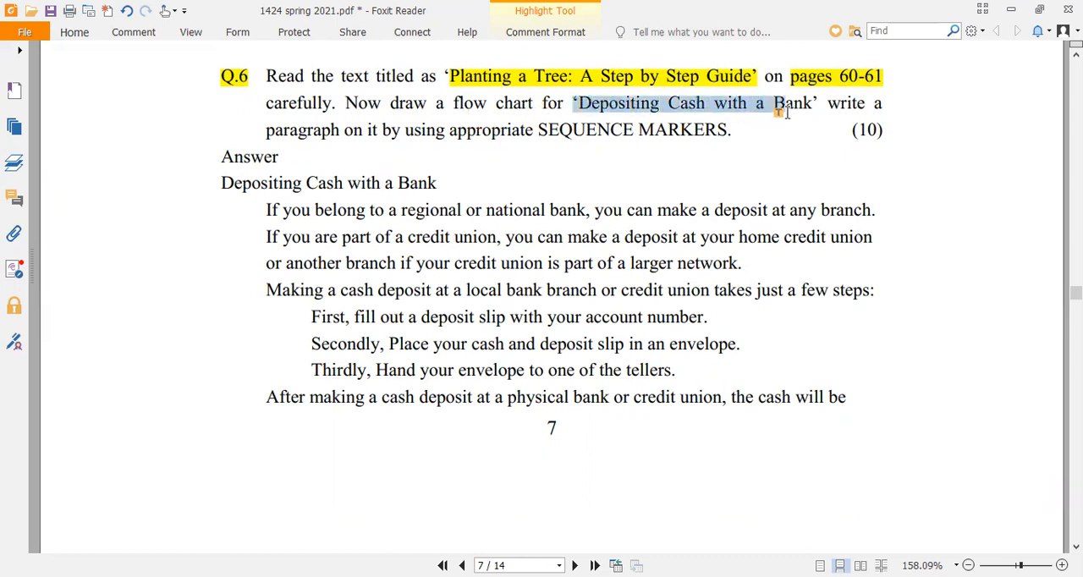
{"action": "left_click", "coordinate": [695, 102]}
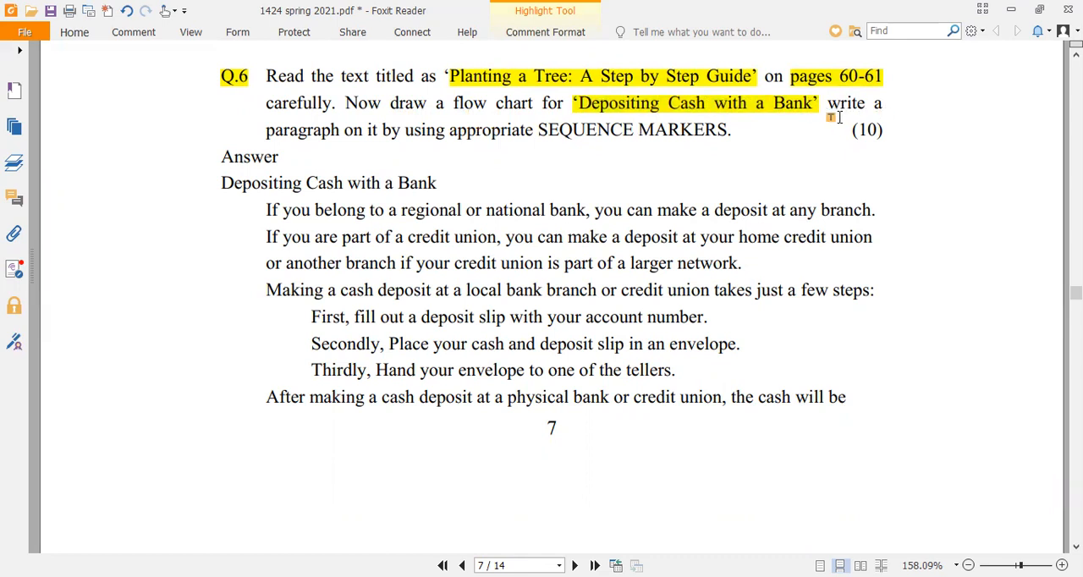
{"action": "mouse_move", "coordinate": [308, 172]}
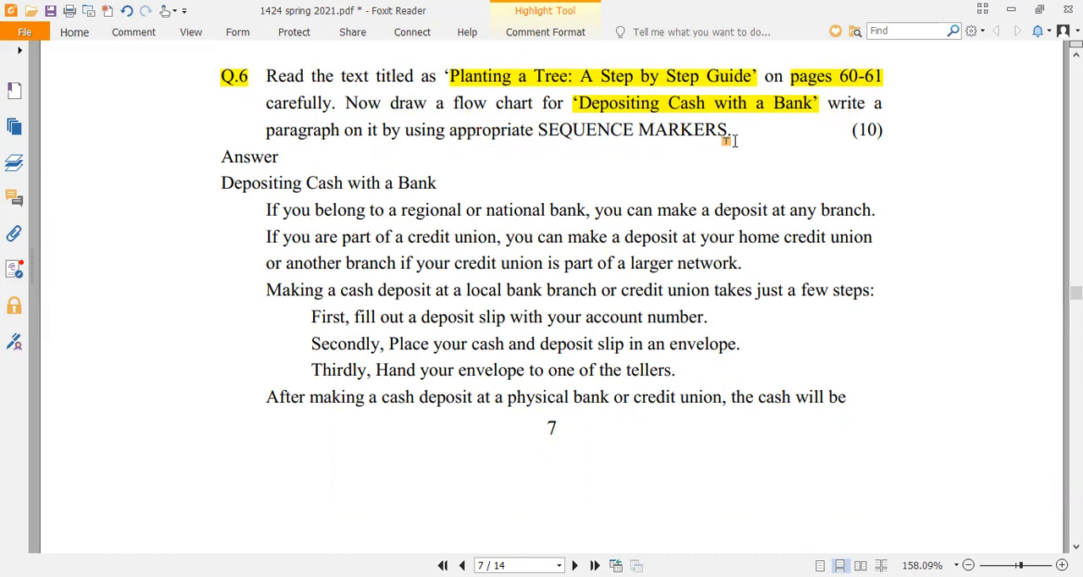
{"action": "mouse_move", "coordinate": [488, 132]}
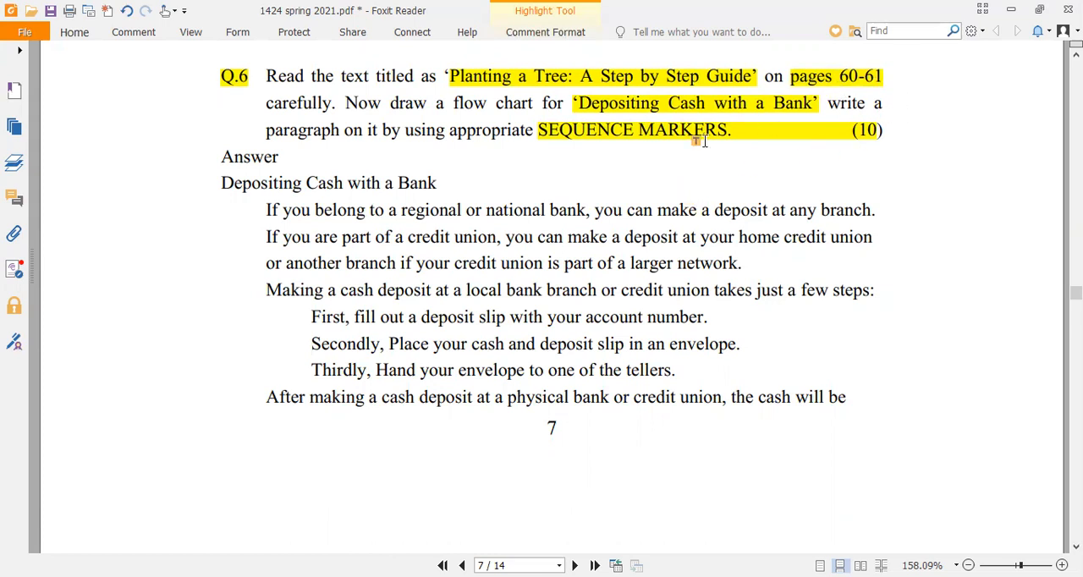
{"action": "mouse_move", "coordinate": [708, 166]}
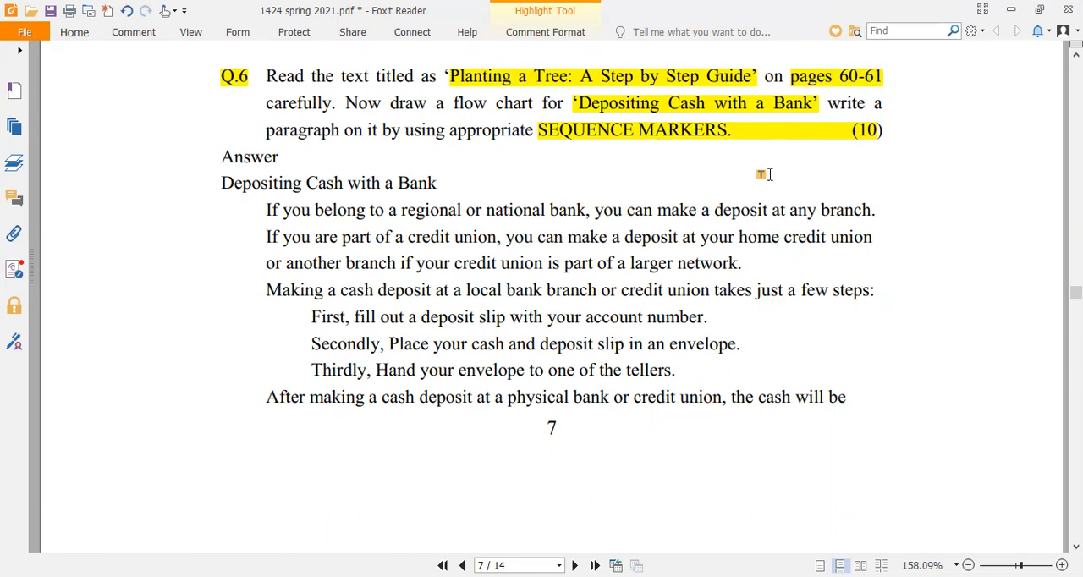
{"action": "mouse_move", "coordinate": [222, 161]}
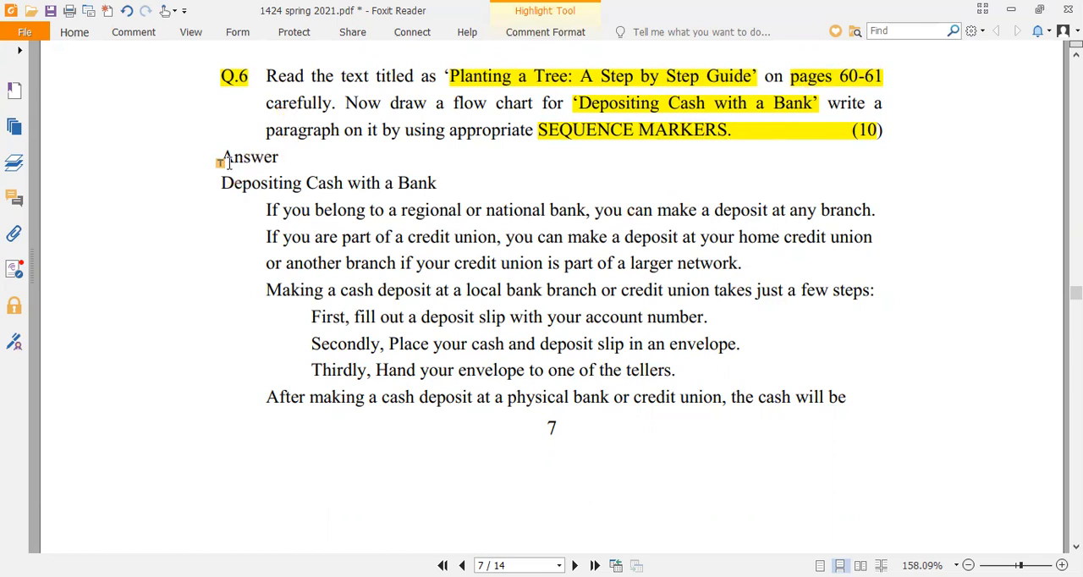
{"action": "double_click", "coordinate": [249, 158]}
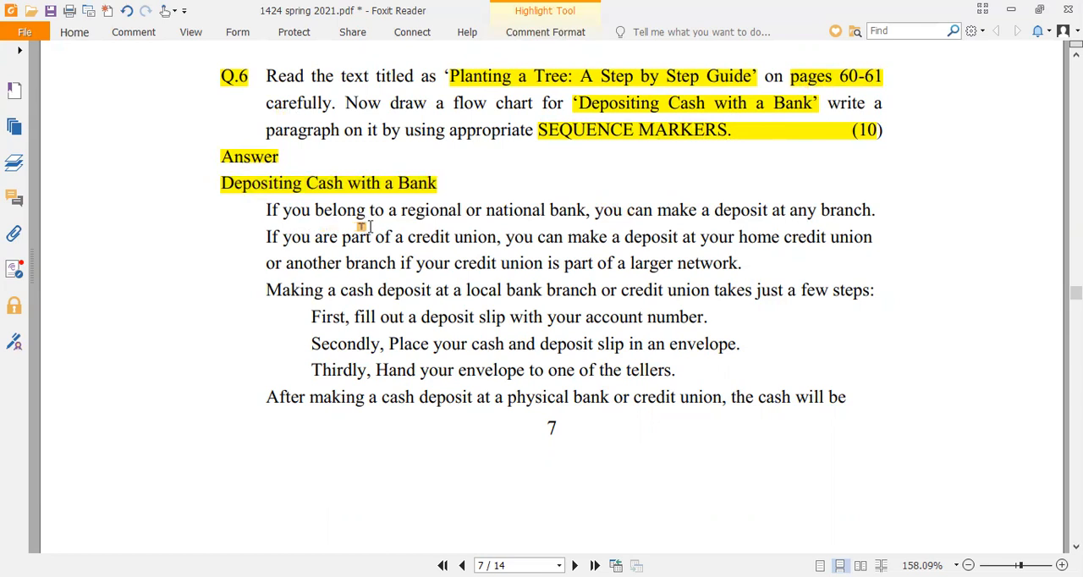
{"action": "mouse_move", "coordinate": [590, 224]}
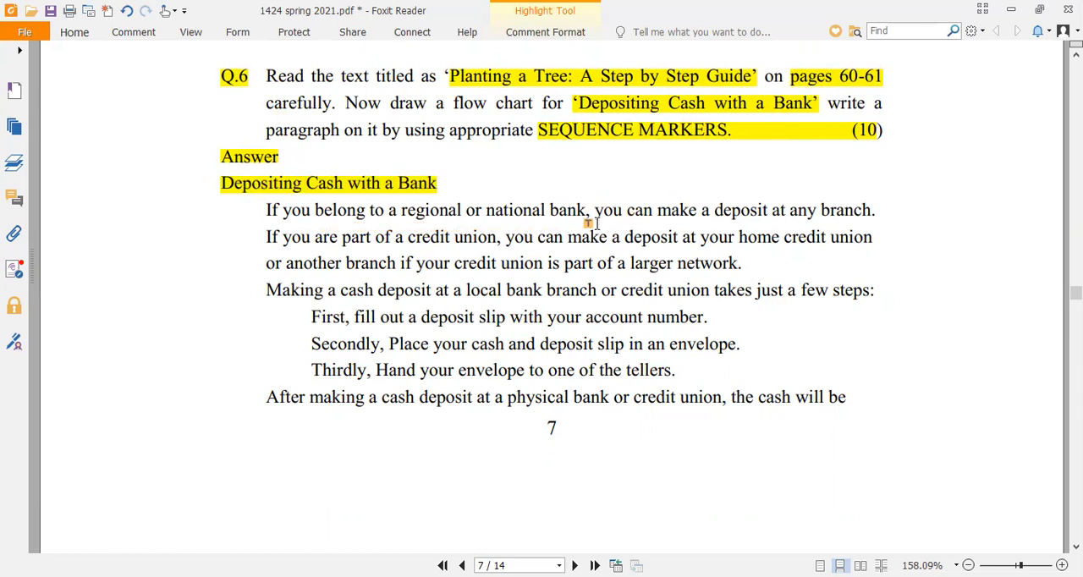
{"action": "mouse_move", "coordinate": [494, 227]}
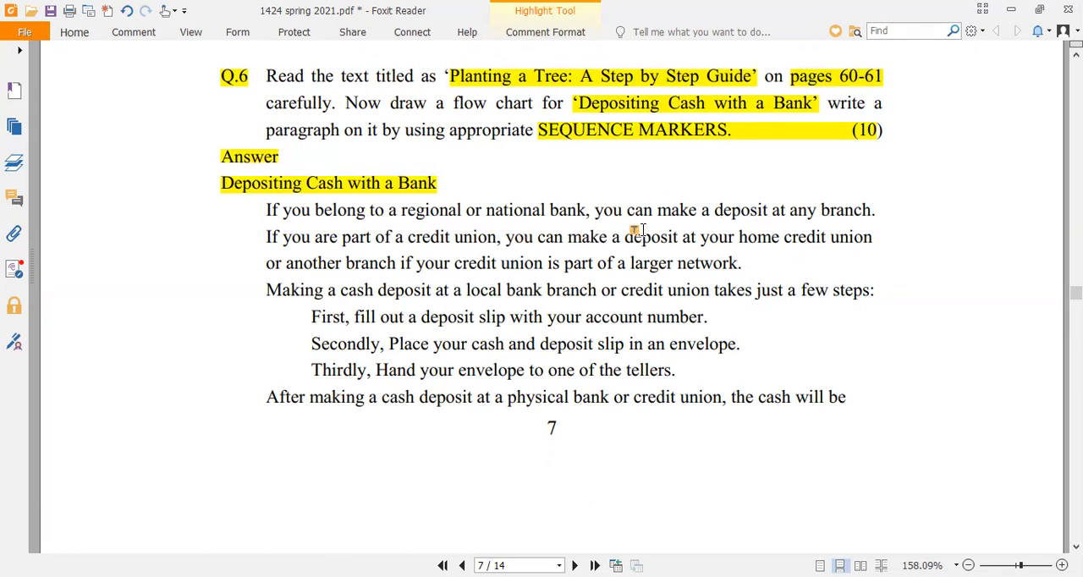
{"action": "mouse_move", "coordinate": [860, 230]}
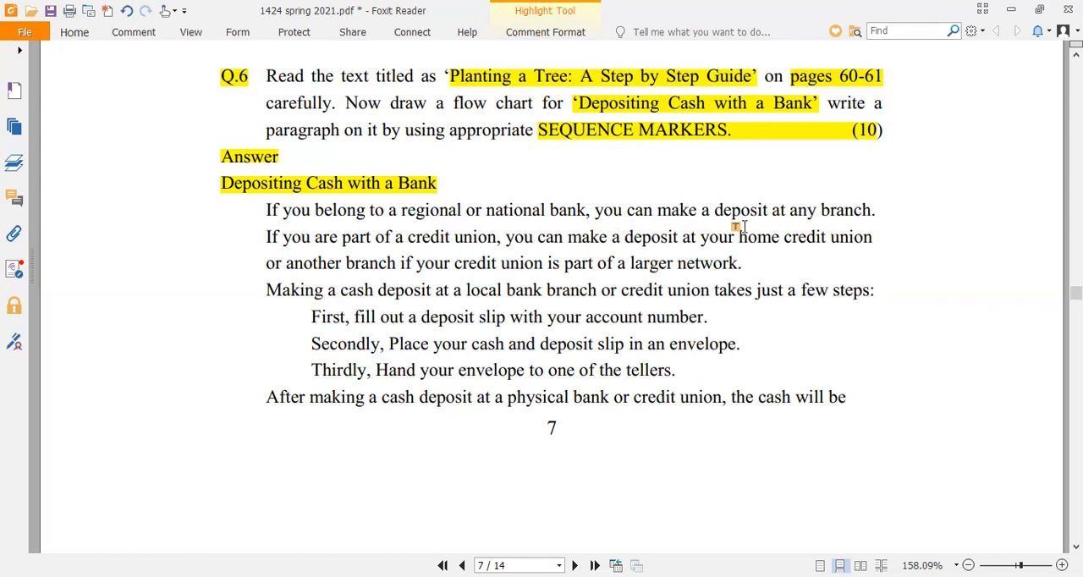
{"action": "mouse_move", "coordinate": [855, 232]}
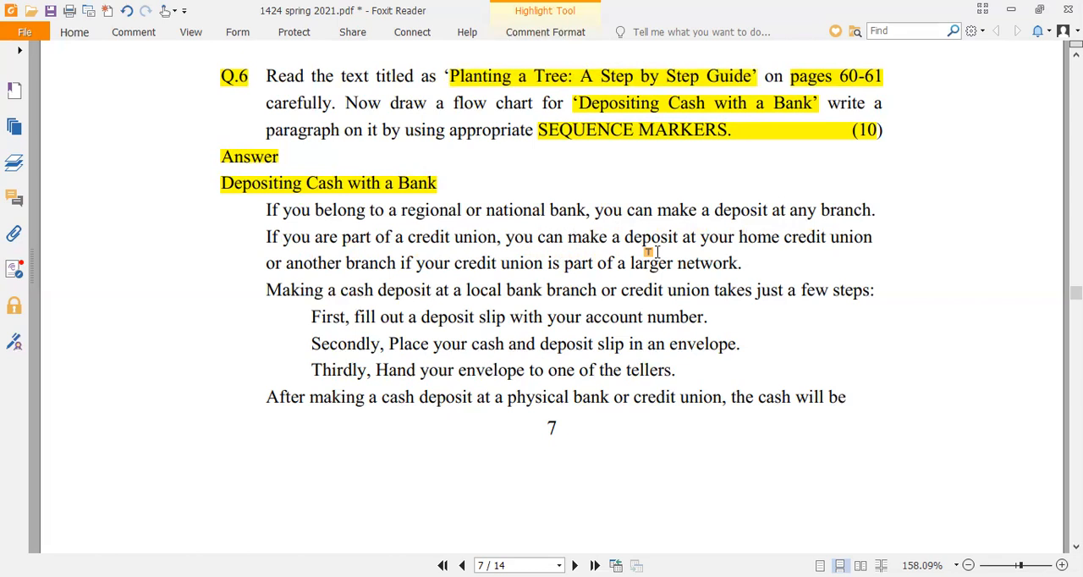
{"action": "mouse_move", "coordinate": [816, 251]}
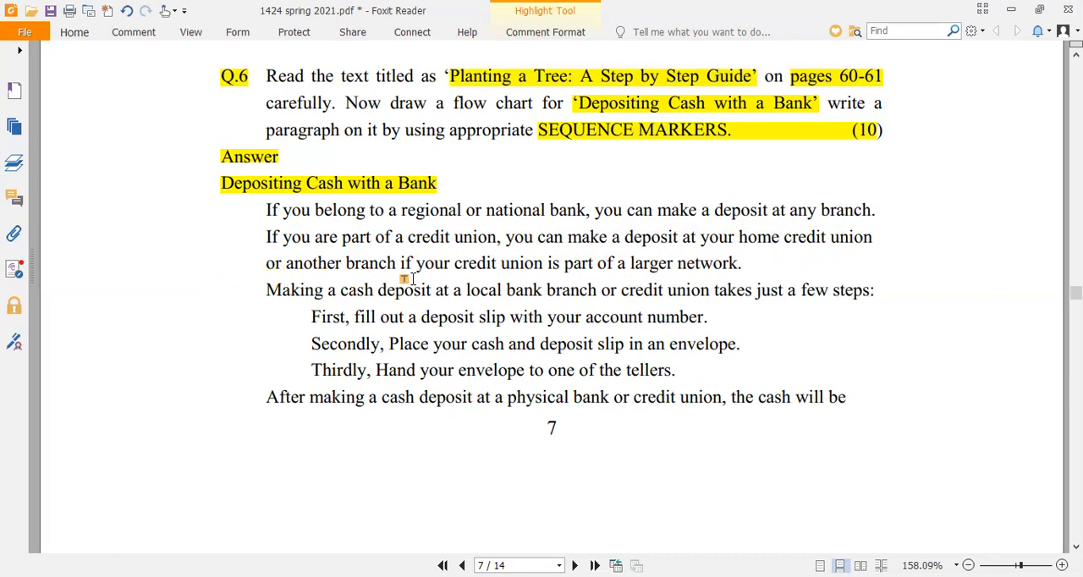
{"action": "mouse_move", "coordinate": [601, 285]}
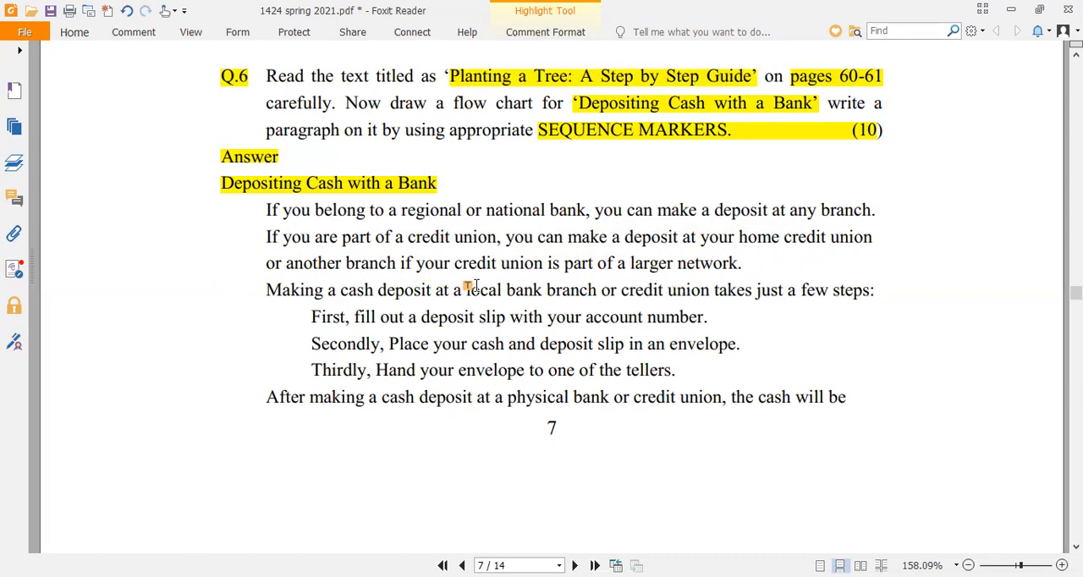
{"action": "mouse_move", "coordinate": [160, 330]}
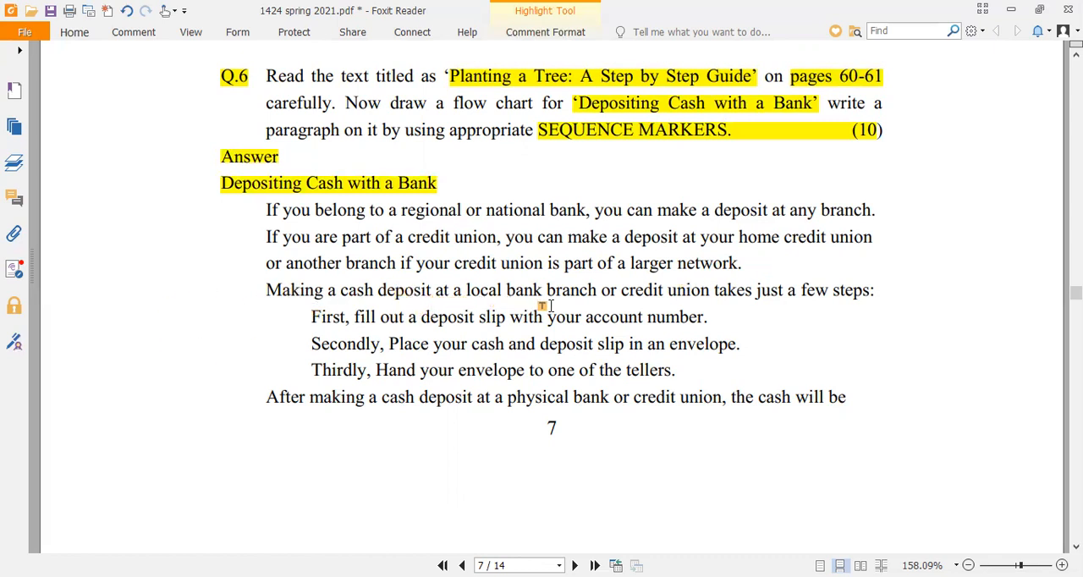
{"action": "mouse_move", "coordinate": [659, 312]}
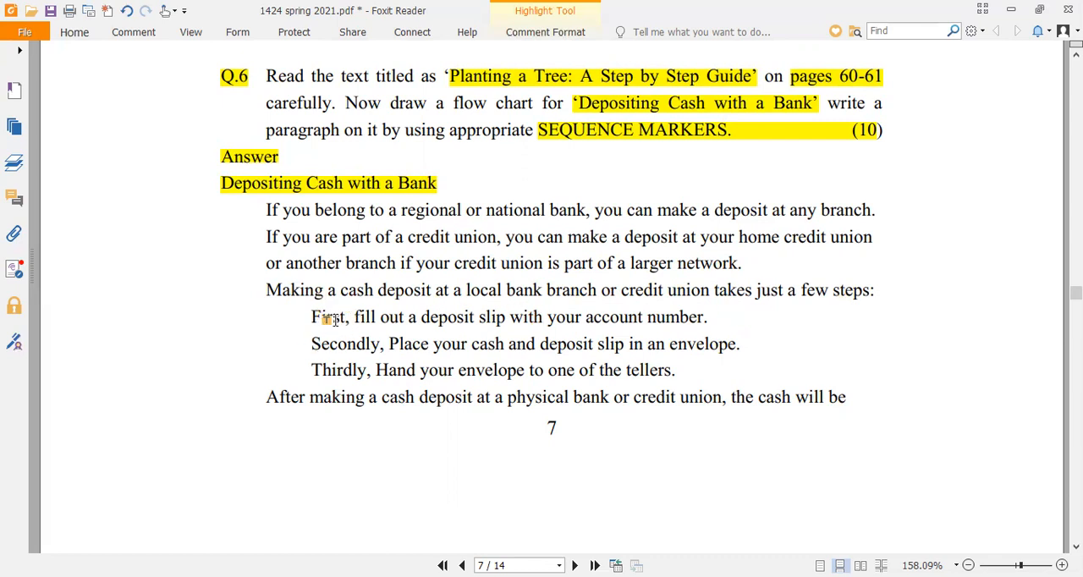
- Highlight the sequence markers First, Secondly and Thirdly in the deposit steps
{"action": "left_click_drag", "start_coordinate": [312, 316], "coordinate": [347, 317]}
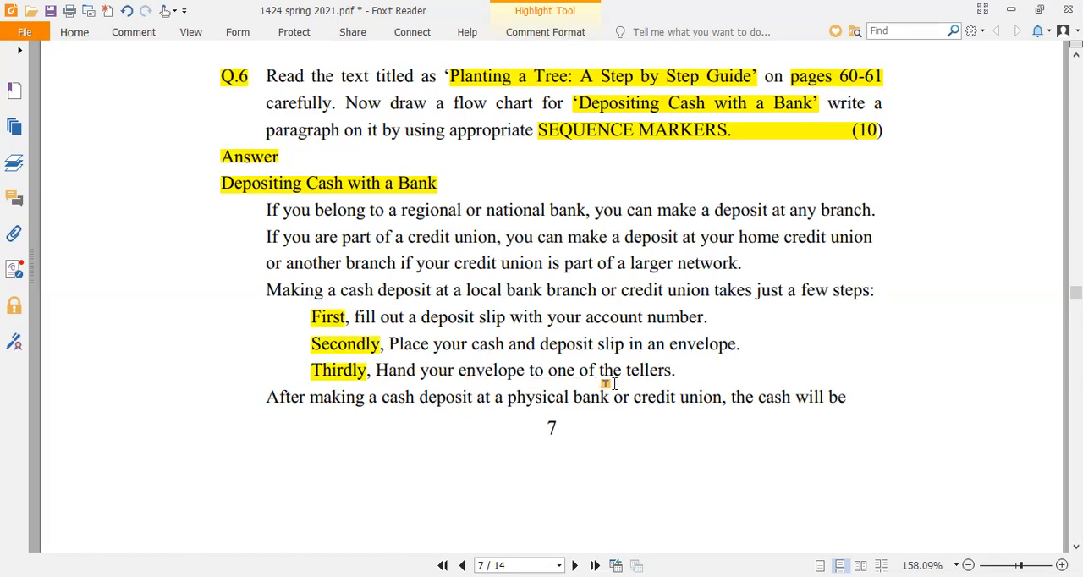
{"action": "mouse_move", "coordinate": [464, 386]}
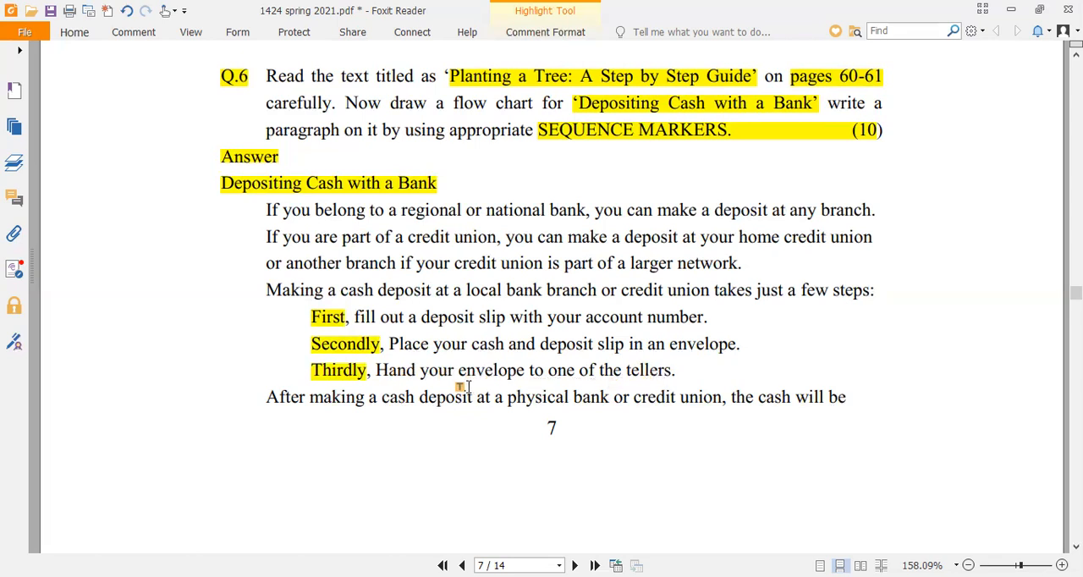
{"action": "mouse_move", "coordinate": [668, 398]}
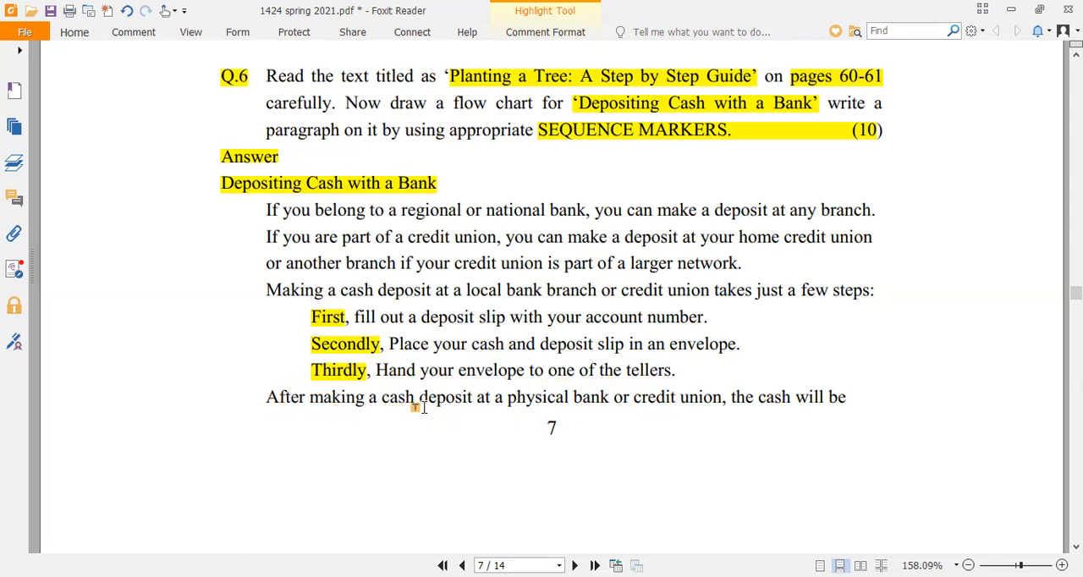
{"action": "mouse_move", "coordinate": [620, 410]}
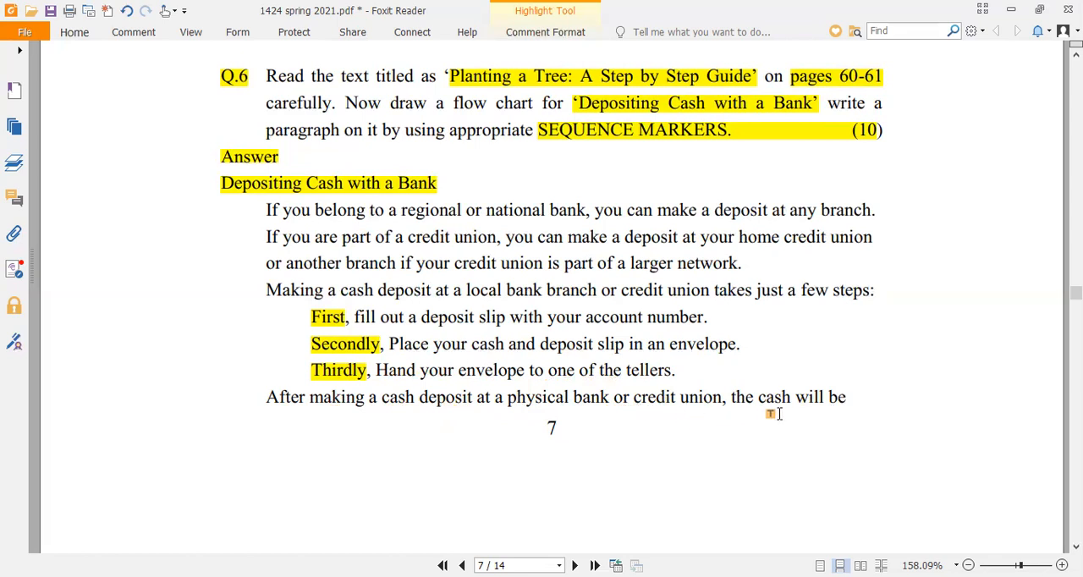
{"action": "scroll", "scroll_direction": "down", "scroll_amount": 3}
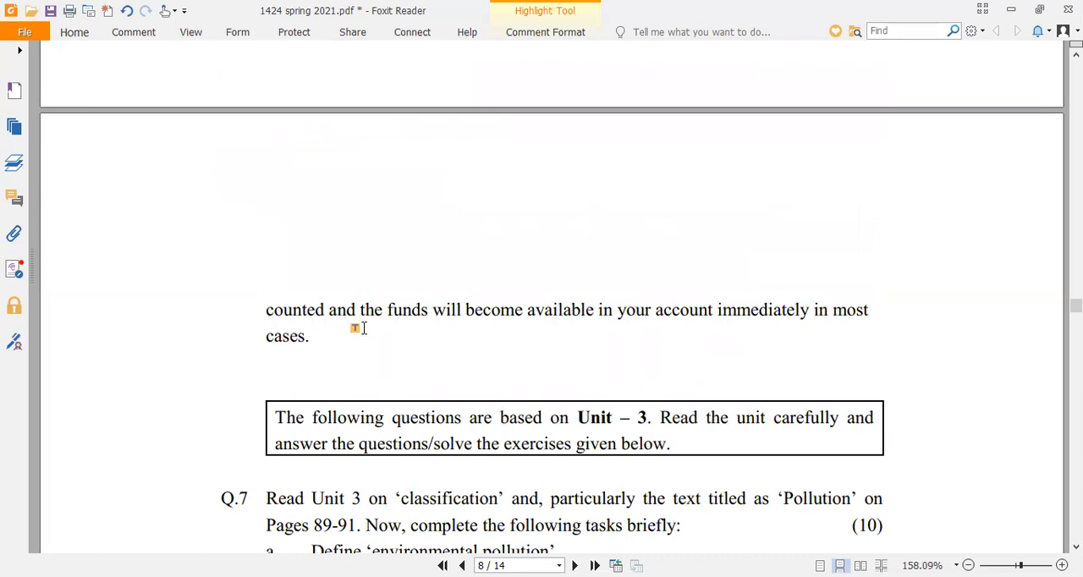
{"action": "mouse_move", "coordinate": [559, 323]}
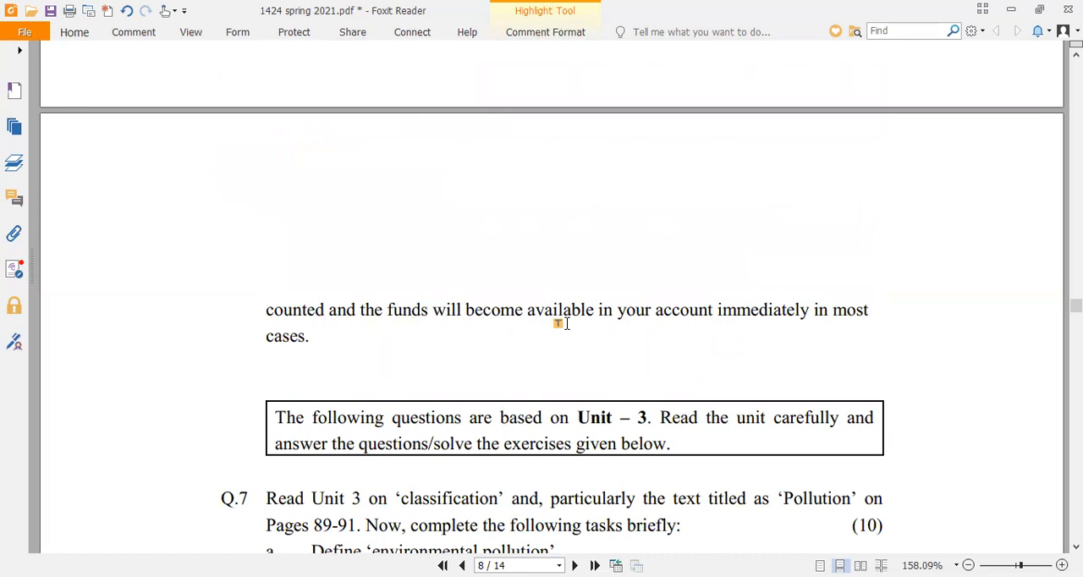
{"action": "mouse_move", "coordinate": [797, 328]}
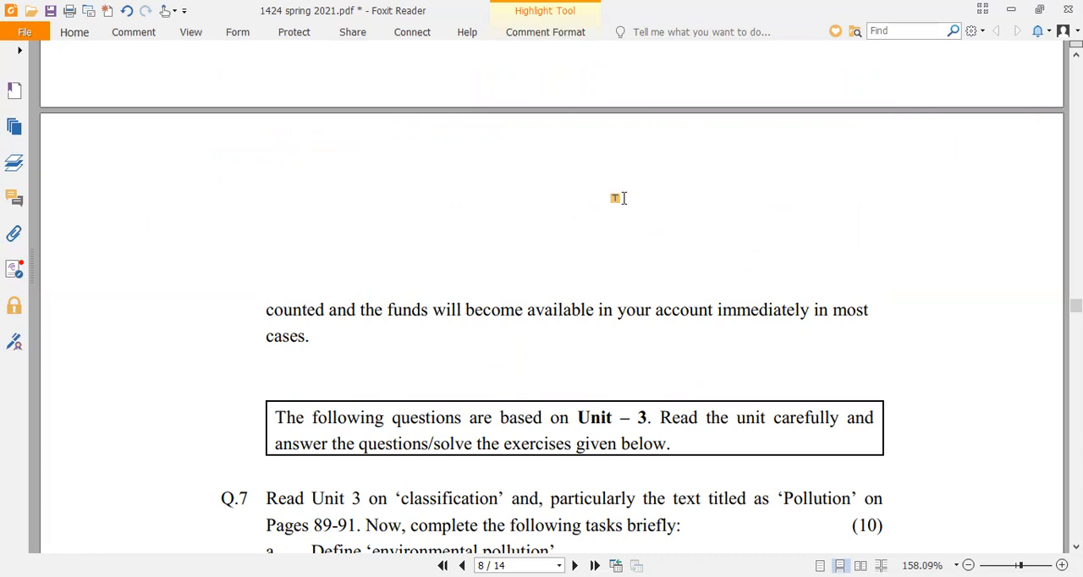
{"action": "scroll", "scroll_direction": "down", "scroll_amount": 3}
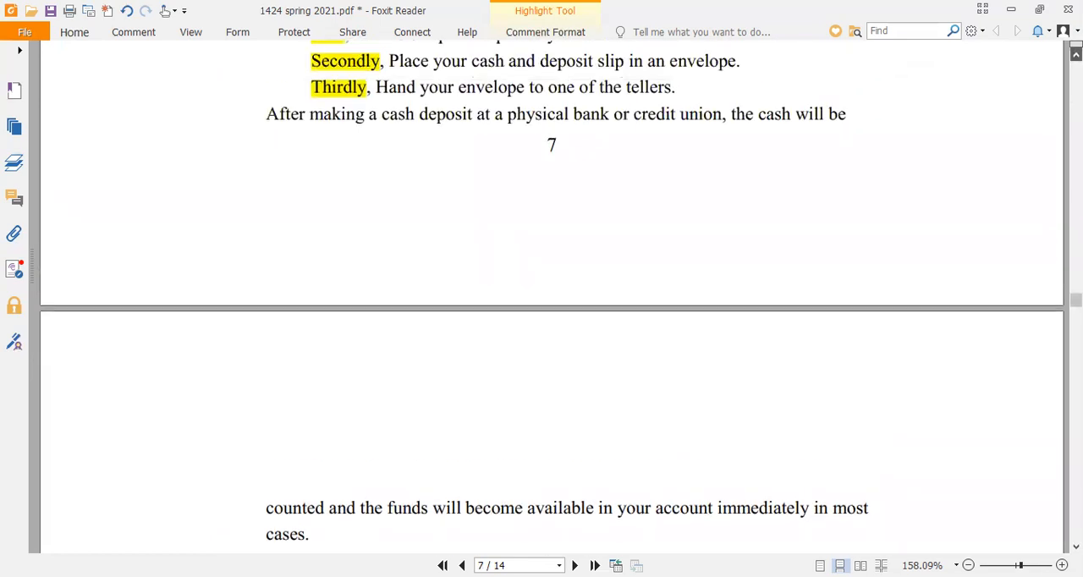
{"action": "scroll", "scroll_direction": "down", "scroll_amount": 3}
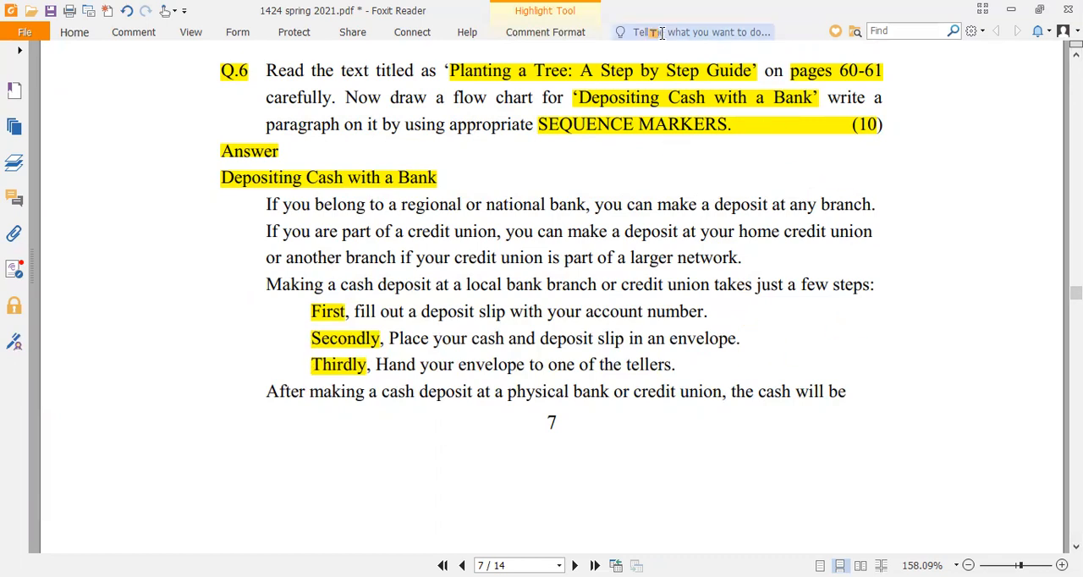
{"action": "mouse_move", "coordinate": [691, 139]}
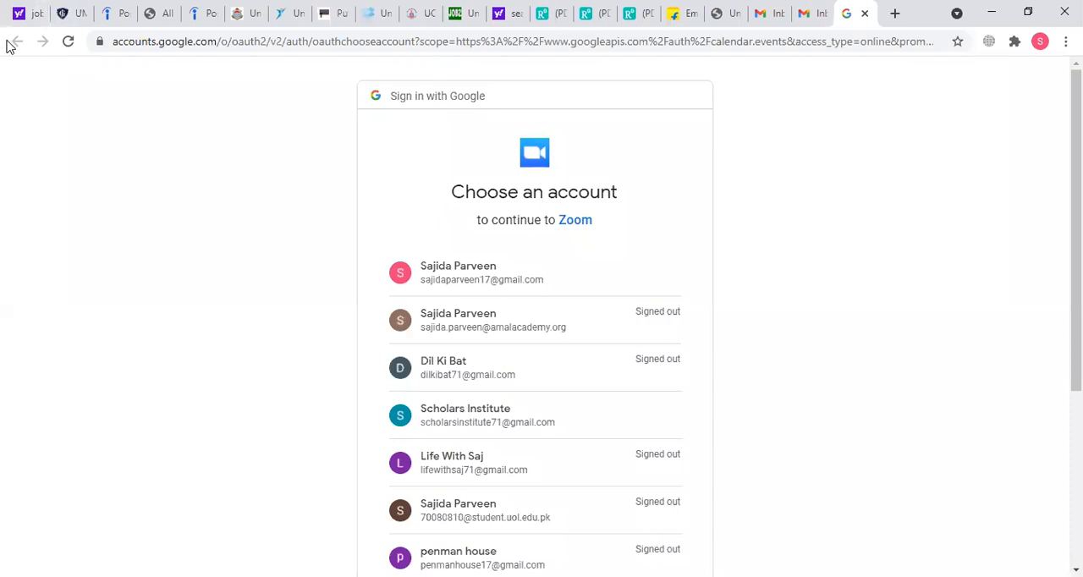
{"action": "mouse_move", "coordinate": [13, 40]}
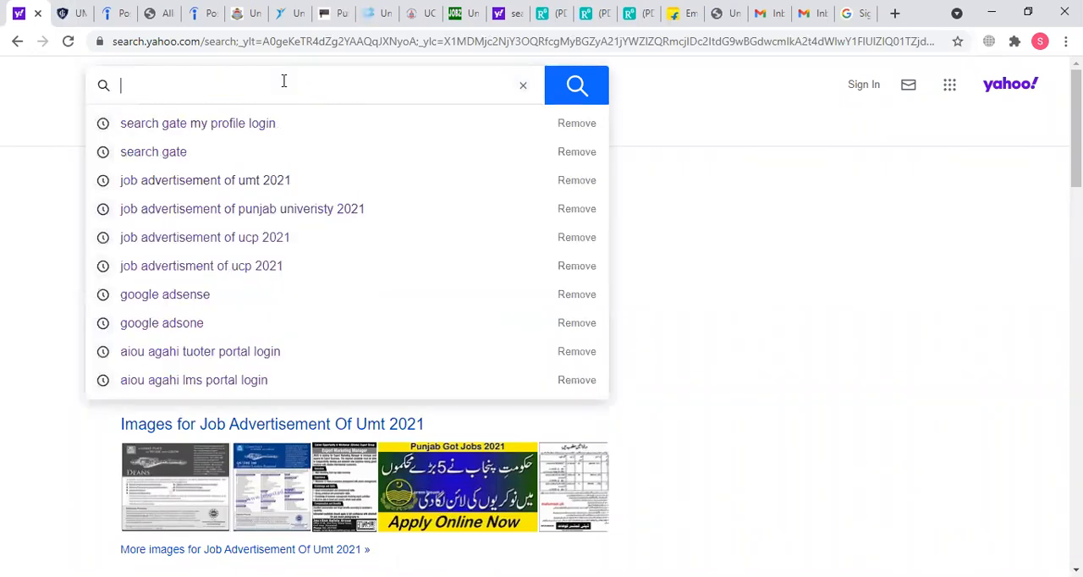
- Search Yahoo for 'depositing cash in bank' via the typed suggestion
{"action": "type", "text": "depositing"}
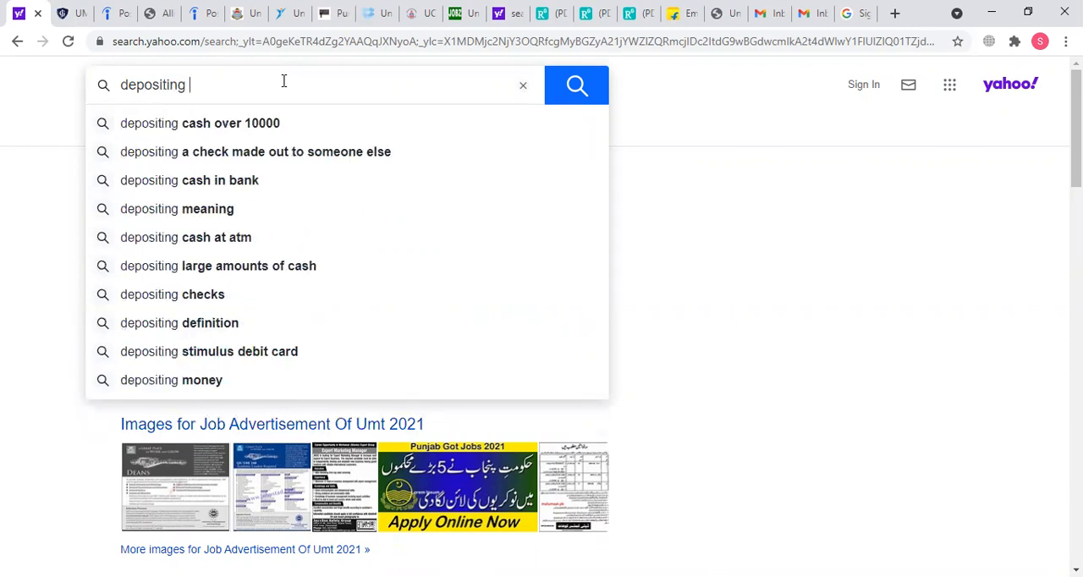
{"action": "type", "text": "cash"}
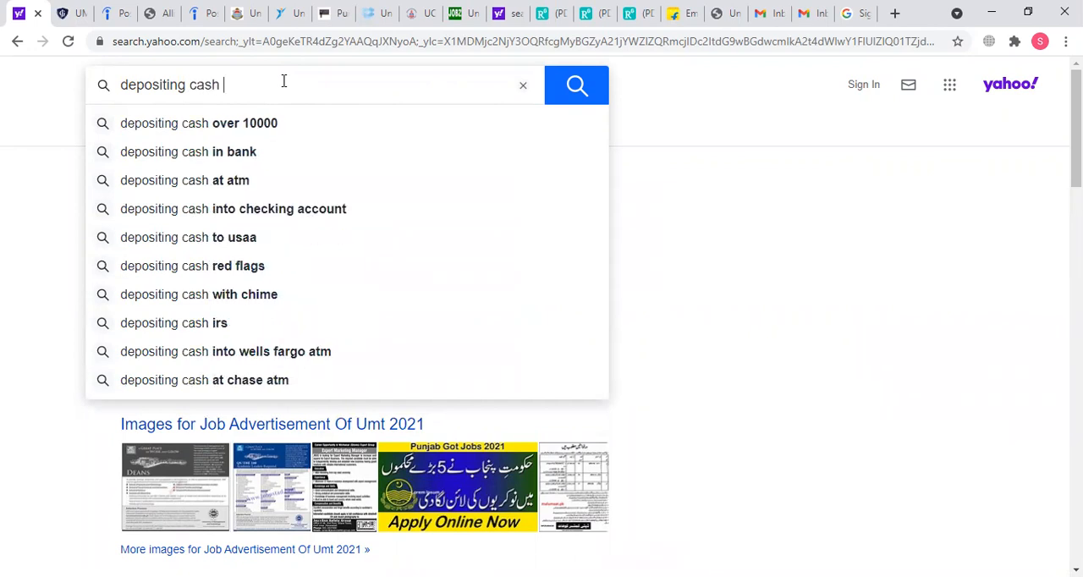
{"action": "left_click", "coordinate": [188, 153]}
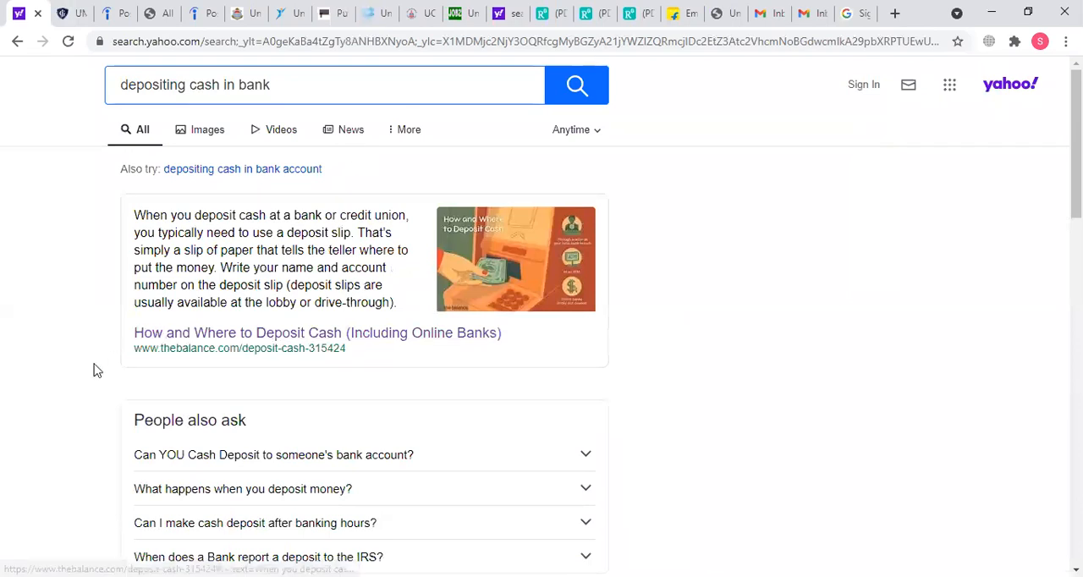
- Return from MyBankTracker to the results and open the Mint 'How to Deposit Cash' article
{"action": "scroll", "scroll_direction": "down", "scroll_amount": 3}
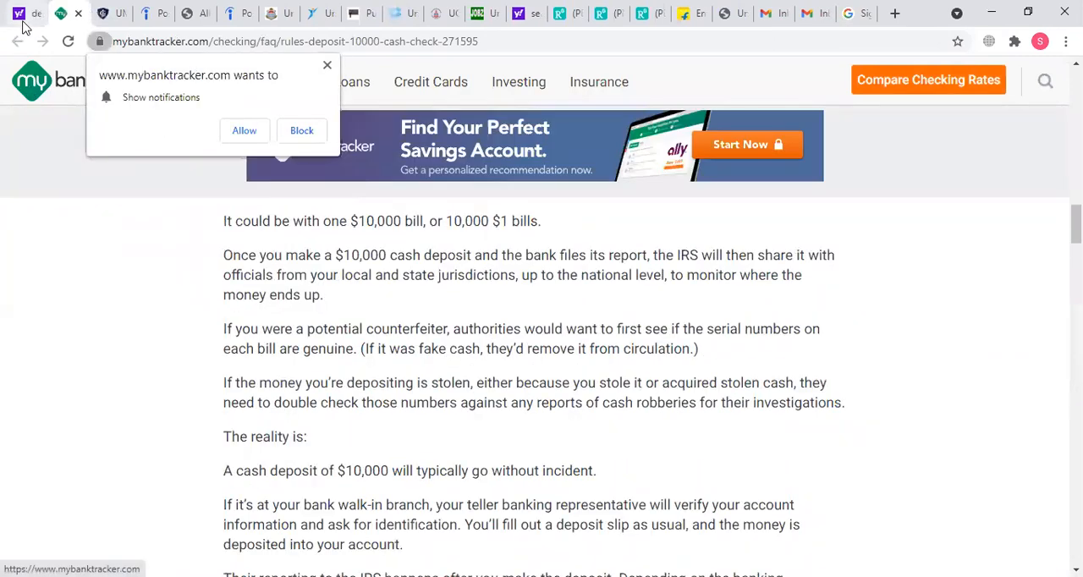
{"action": "left_click", "coordinate": [19, 41]}
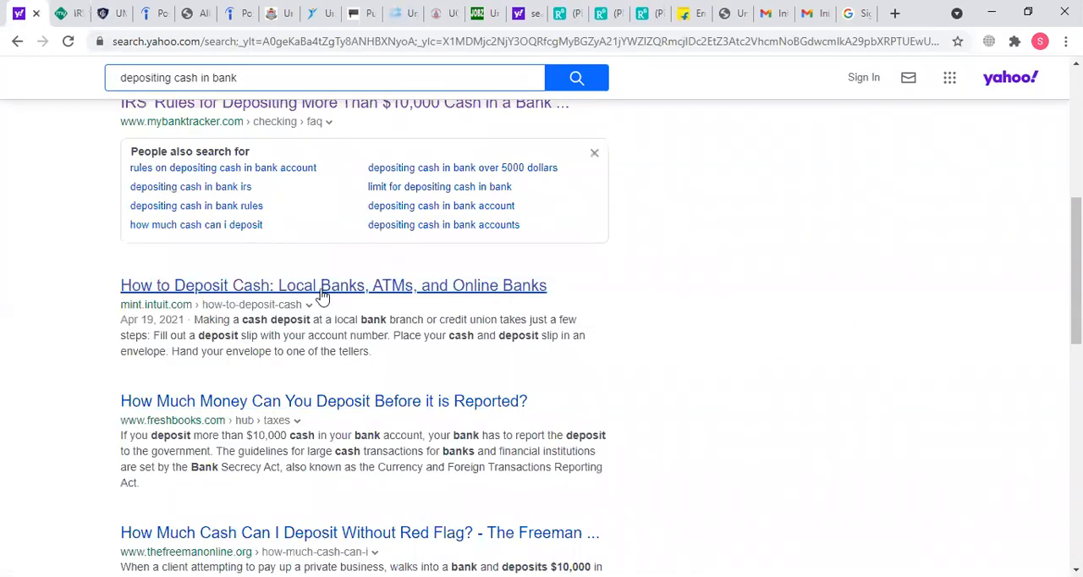
{"action": "right_click", "coordinate": [333, 284]}
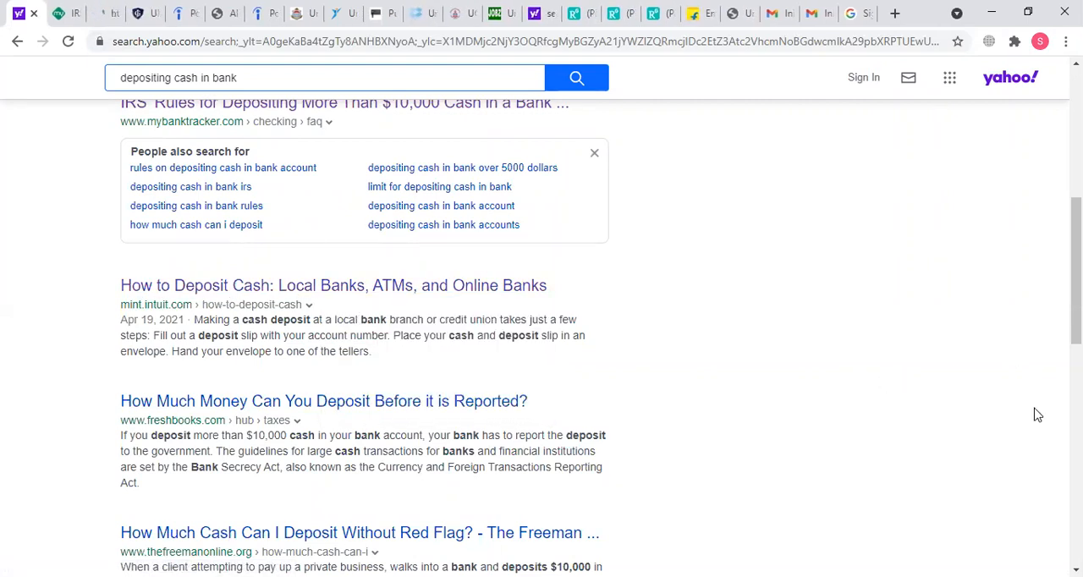
{"action": "mouse_move", "coordinate": [796, 261]}
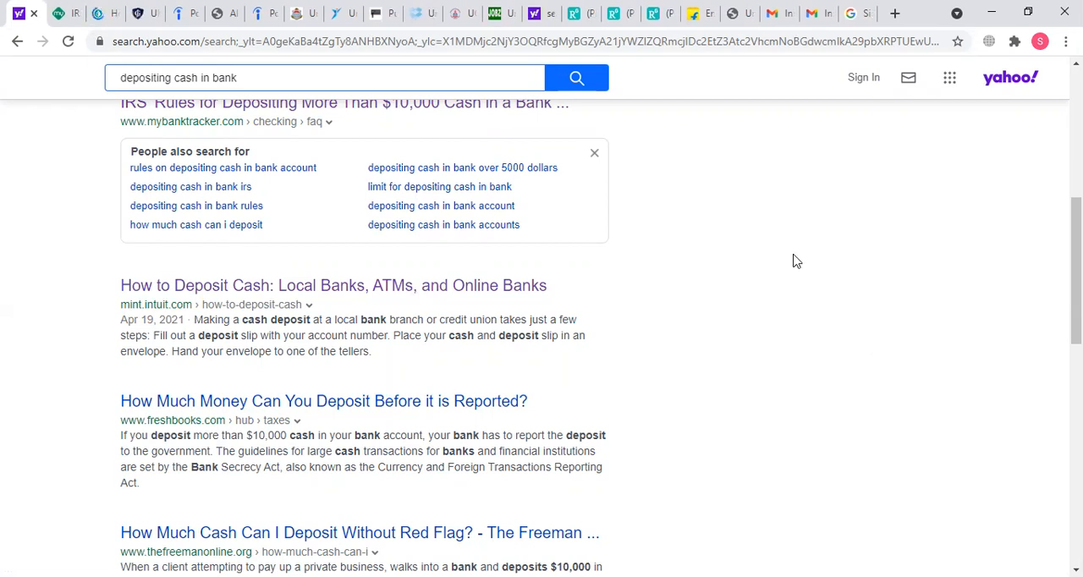
{"action": "mouse_move", "coordinate": [851, 251]}
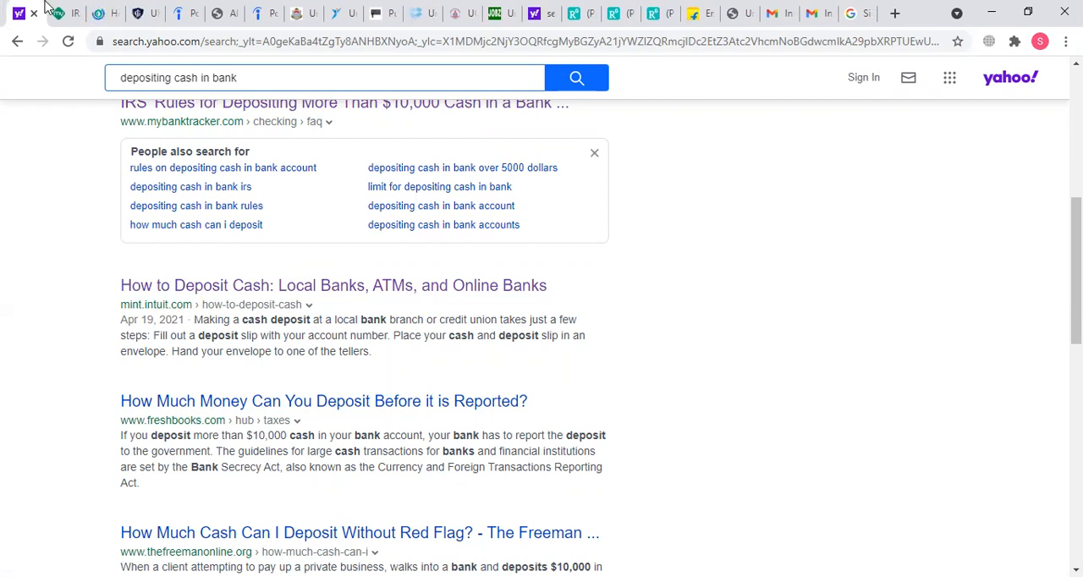
{"action": "left_click", "coordinate": [333, 284]}
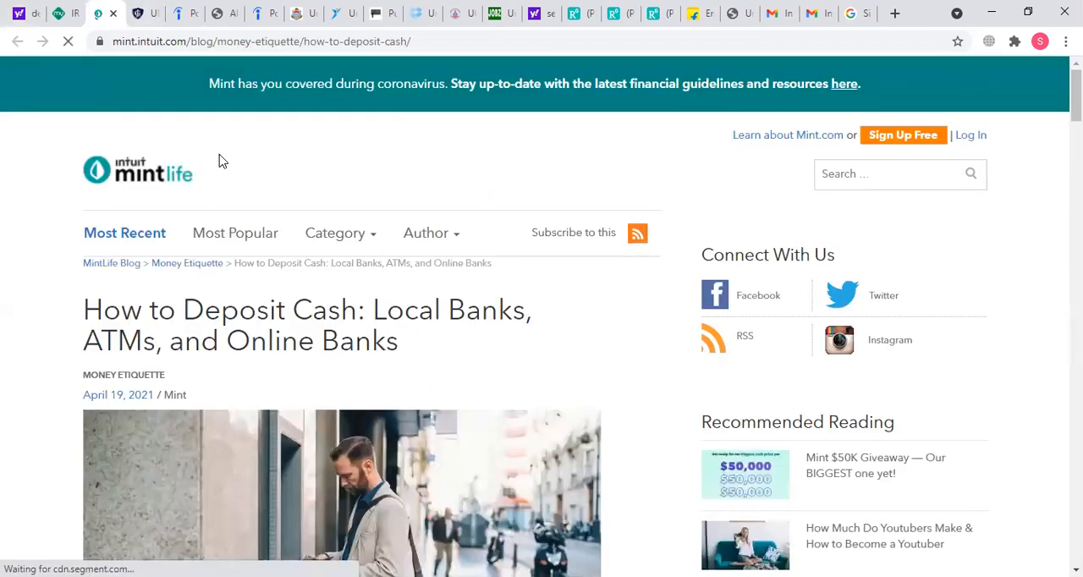
- Scroll the Mint article down to the three-step cash-deposit infographic
{"action": "scroll", "scroll_direction": "down", "scroll_amount": 3}
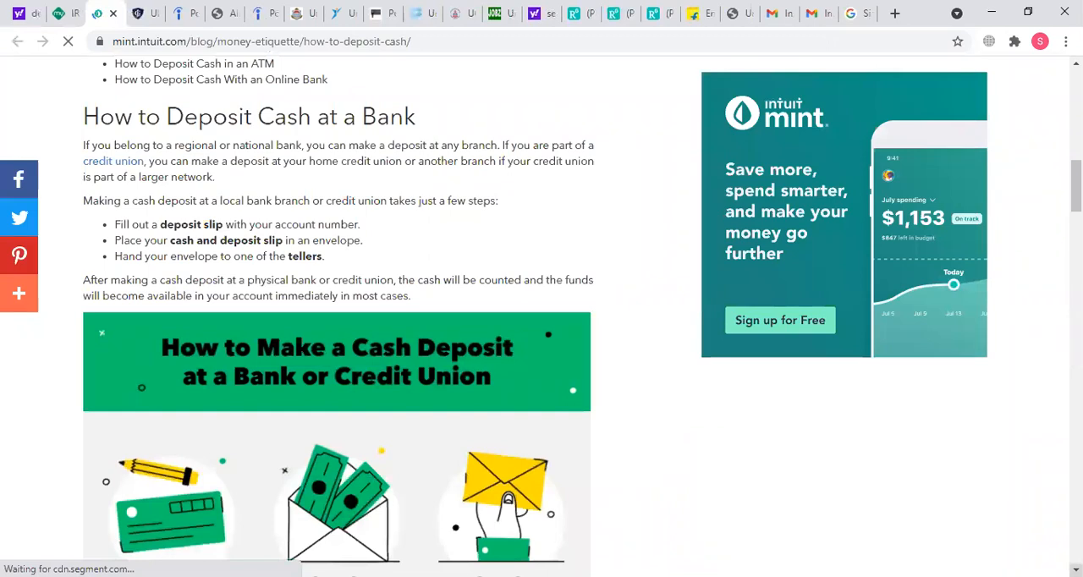
{"action": "scroll", "scroll_direction": "down", "scroll_amount": 3}
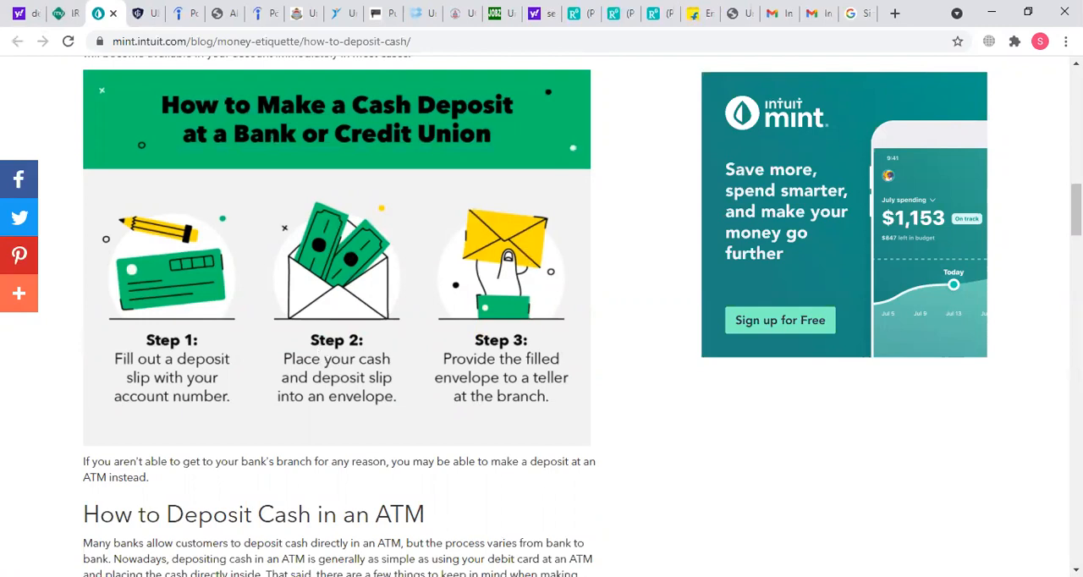
{"action": "mouse_move", "coordinate": [234, 139]}
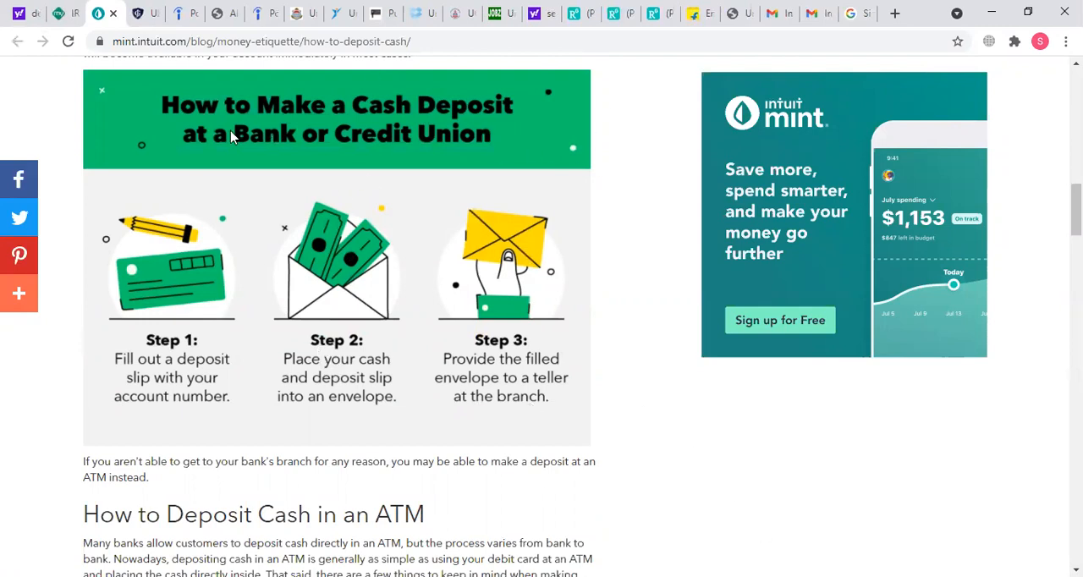
{"action": "mouse_move", "coordinate": [115, 172]}
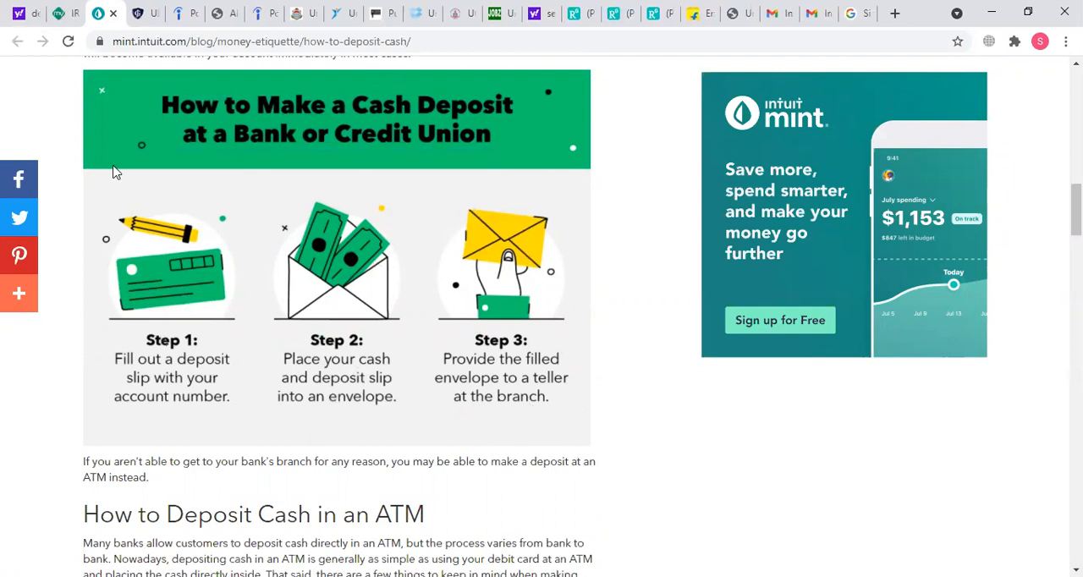
{"action": "mouse_move", "coordinate": [228, 94]}
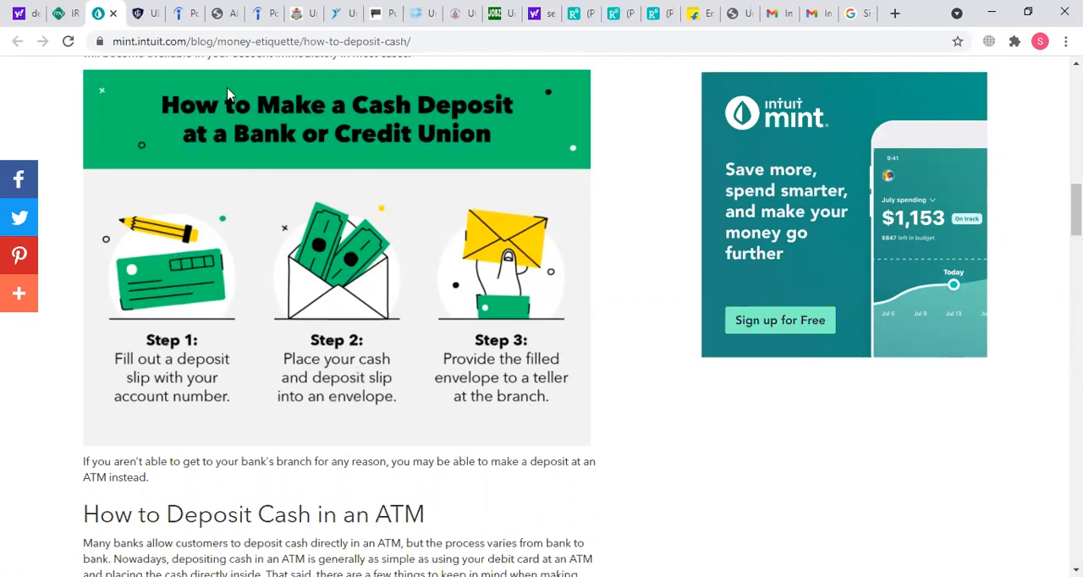
{"action": "mouse_move", "coordinate": [286, 264]}
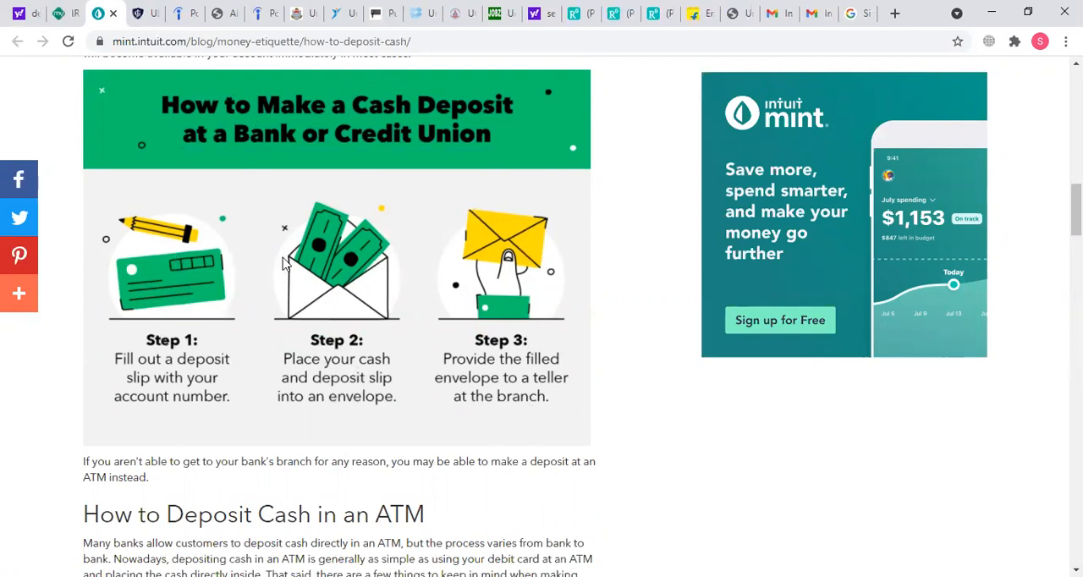
{"action": "mouse_move", "coordinate": [206, 233]}
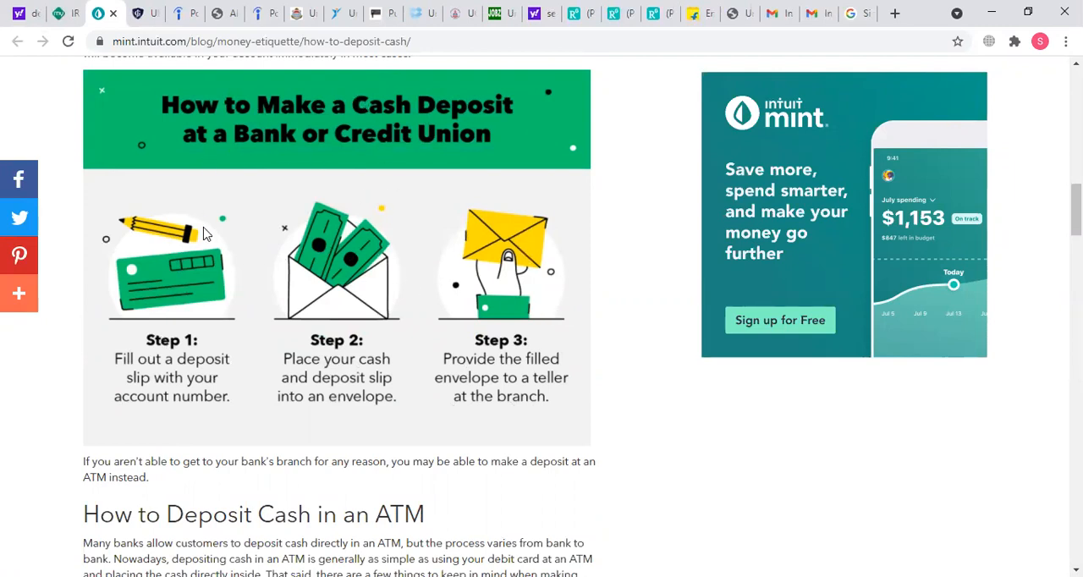
{"action": "mouse_move", "coordinate": [307, 105]}
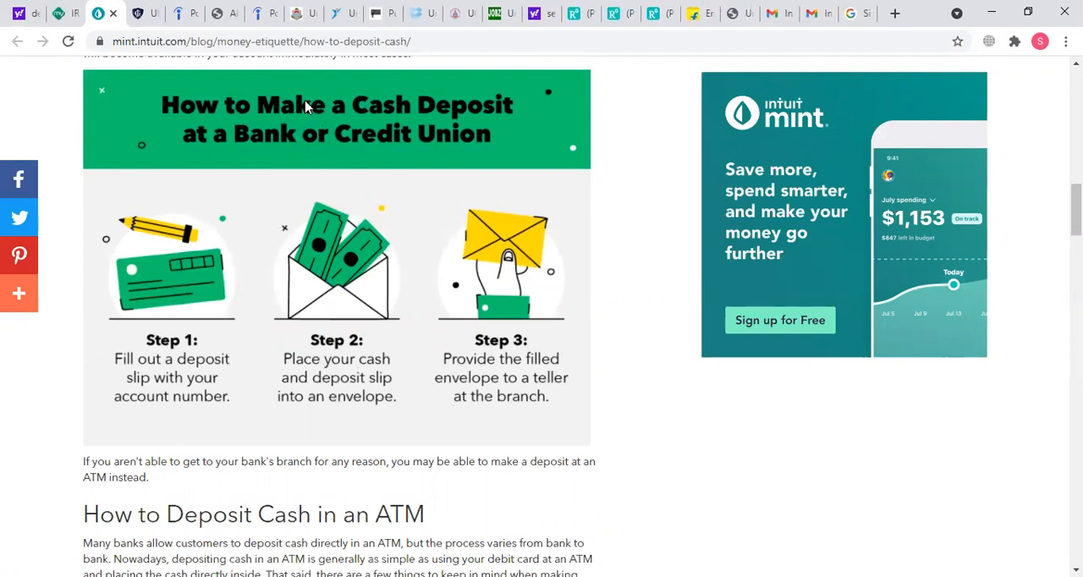
{"action": "mouse_move", "coordinate": [488, 271]}
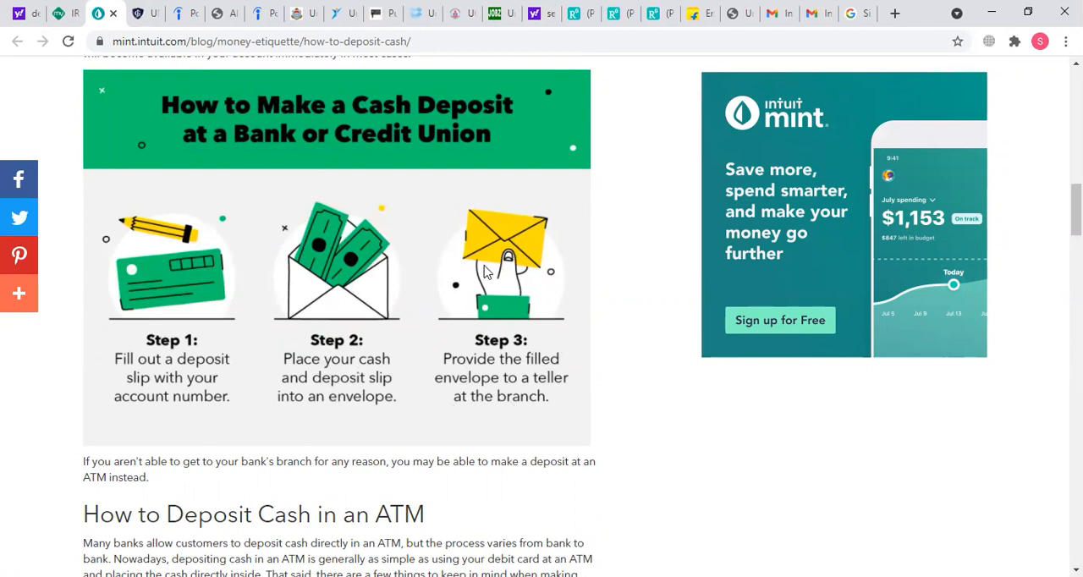
{"action": "mouse_move", "coordinate": [143, 223]}
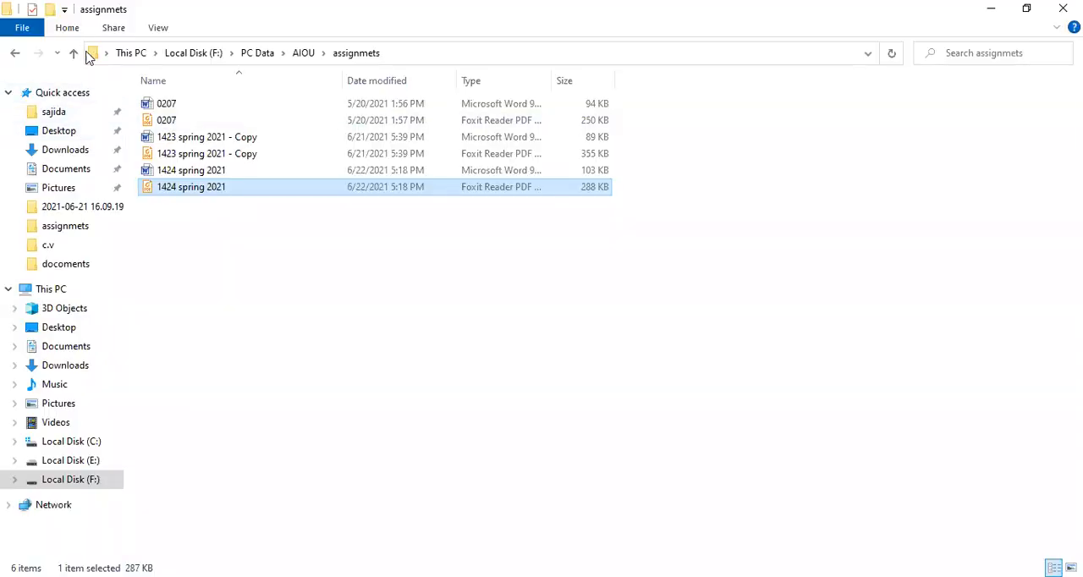
- Navigate up to AIOU, into the 1424 folder, and open the 1424 Foxit Reader PDF
{"action": "left_click", "coordinate": [74, 53]}
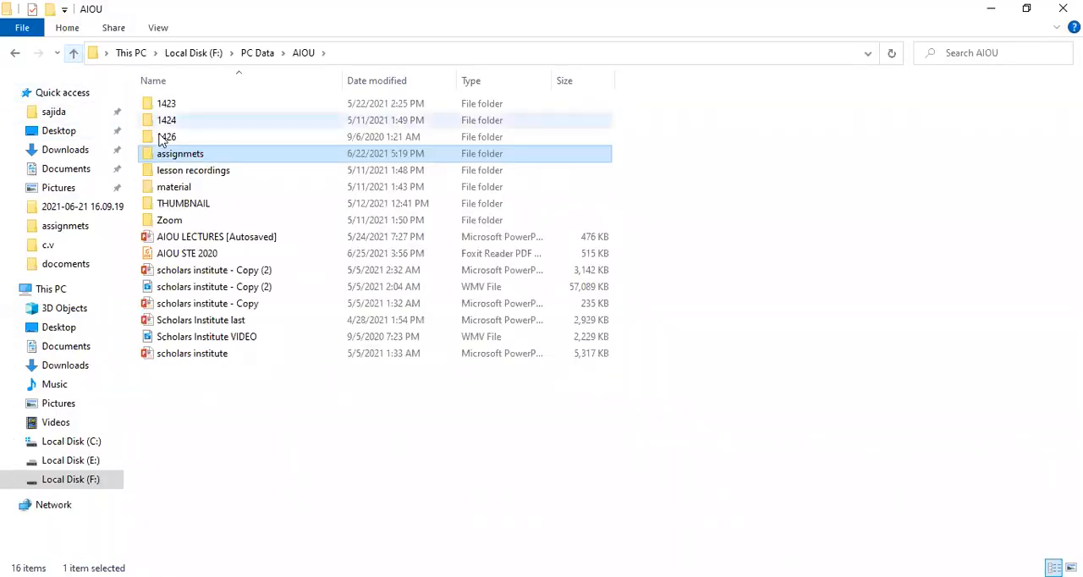
{"action": "double_click", "coordinate": [166, 119]}
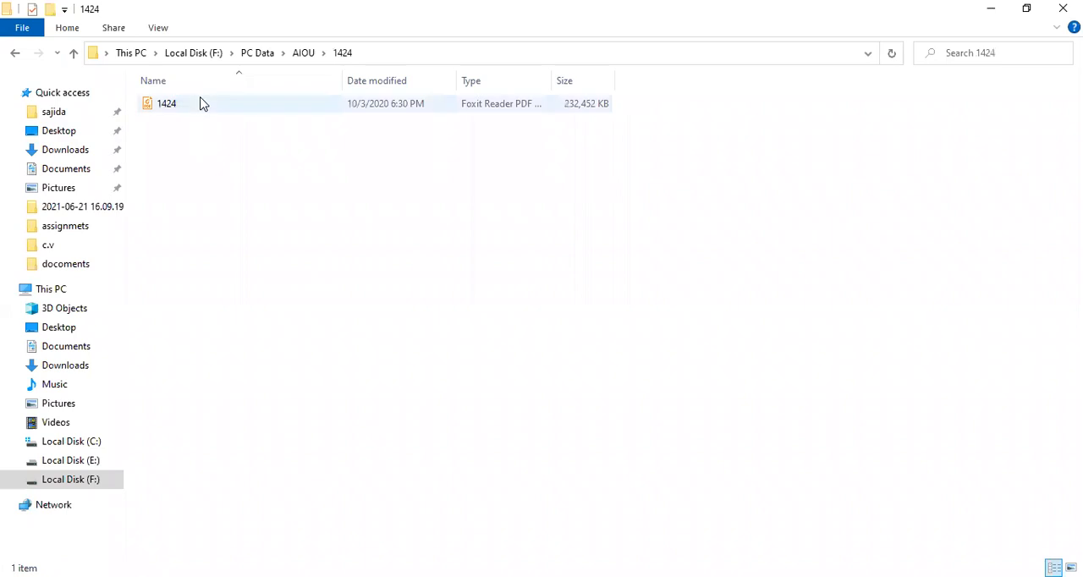
{"action": "left_click", "coordinate": [166, 103]}
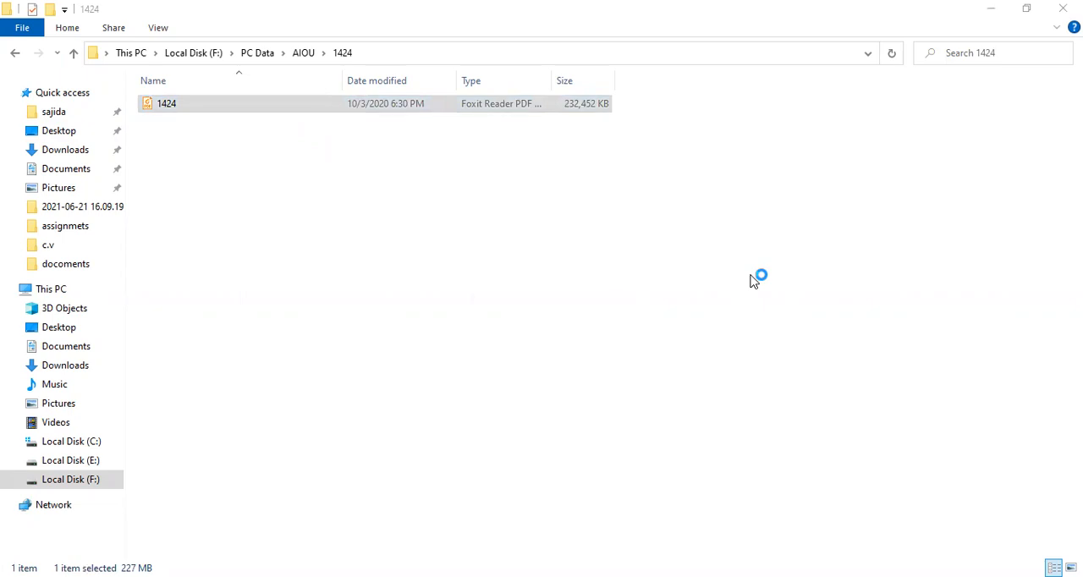
{"action": "double_click", "coordinate": [166, 102]}
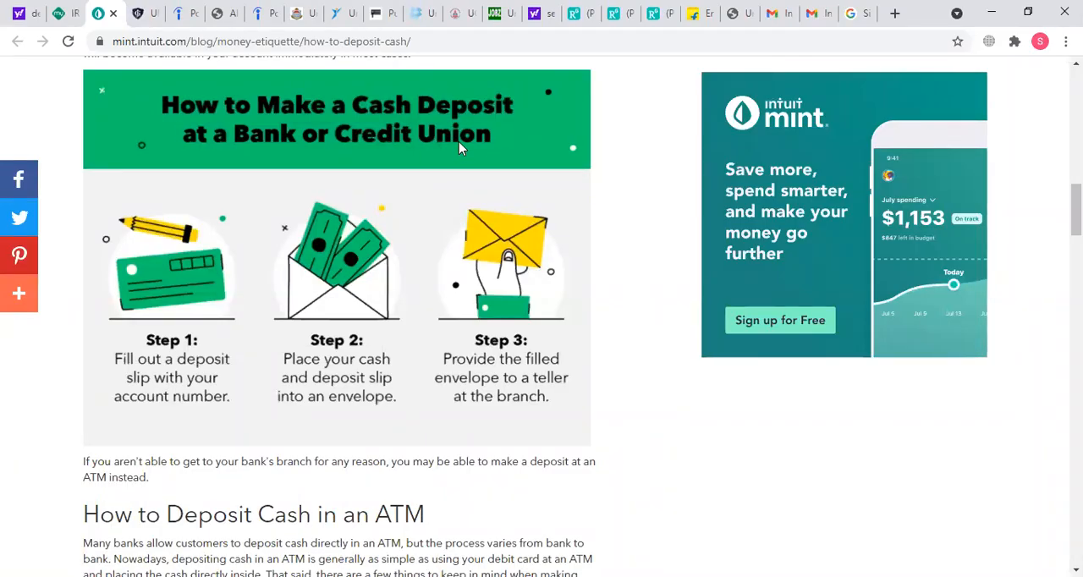
{"action": "mouse_move", "coordinate": [237, 315]}
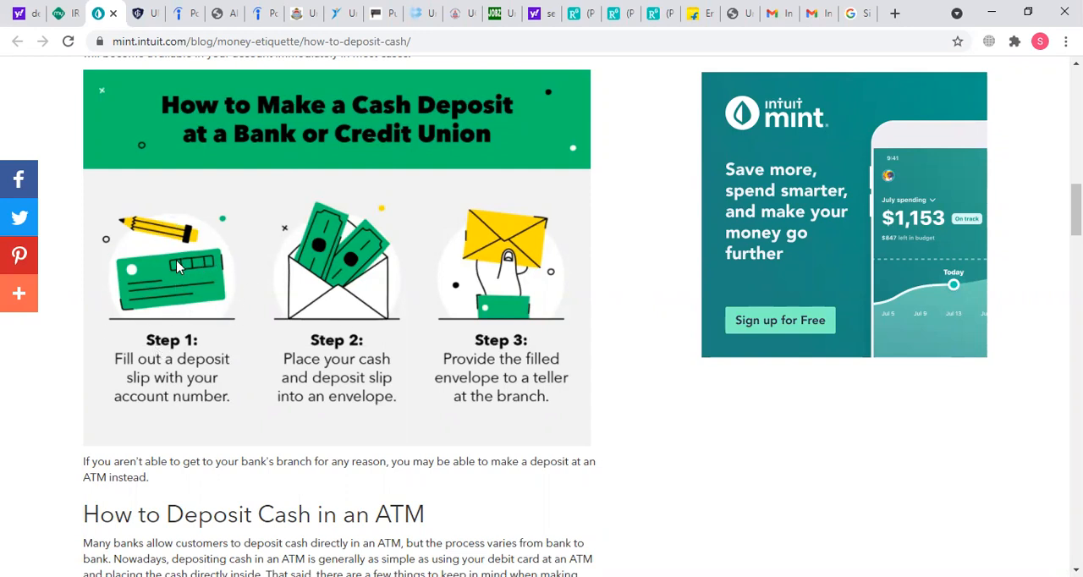
{"action": "mouse_move", "coordinate": [415, 214]}
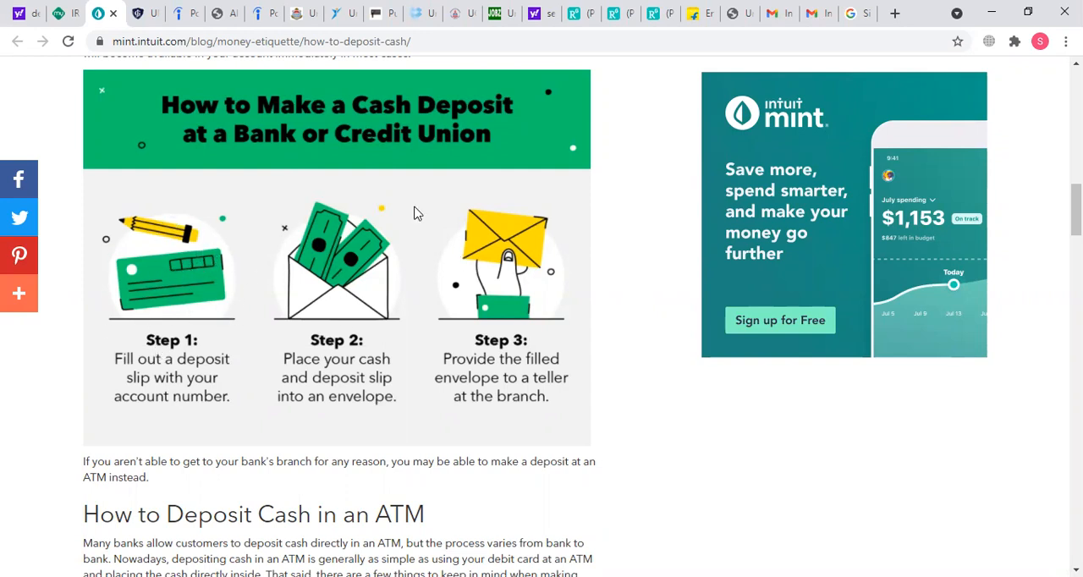
{"action": "mouse_move", "coordinate": [732, 462]}
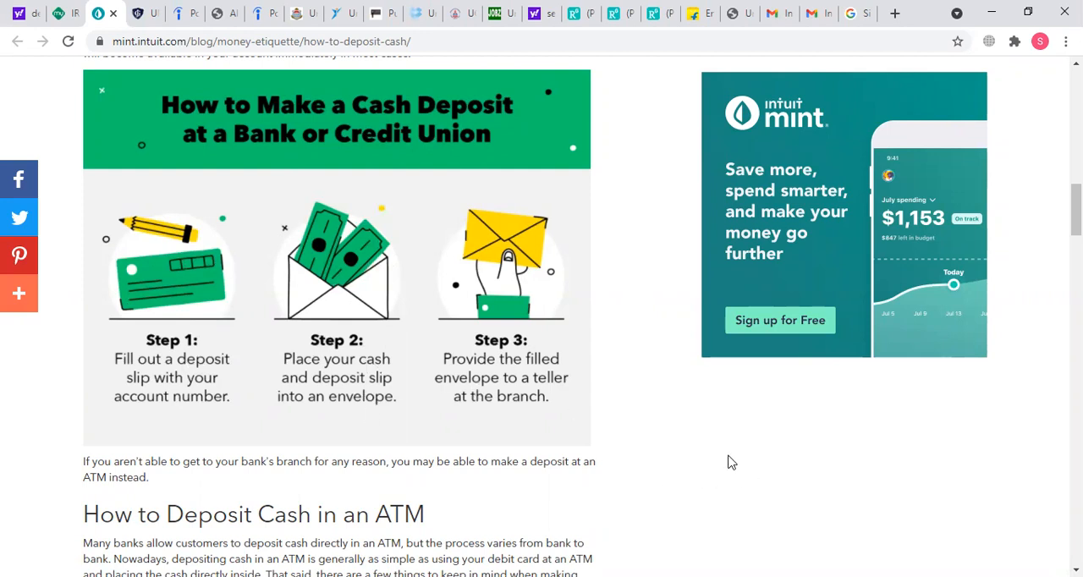
{"action": "scroll", "scroll_direction": "down", "scroll_amount": 3}
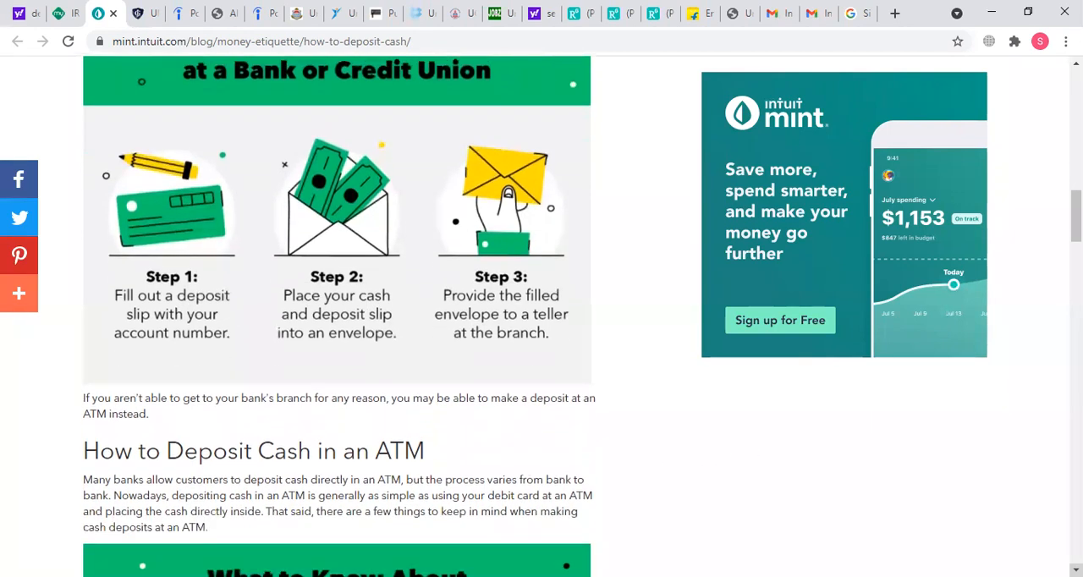
{"action": "scroll", "scroll_direction": "down", "scroll_amount": 3}
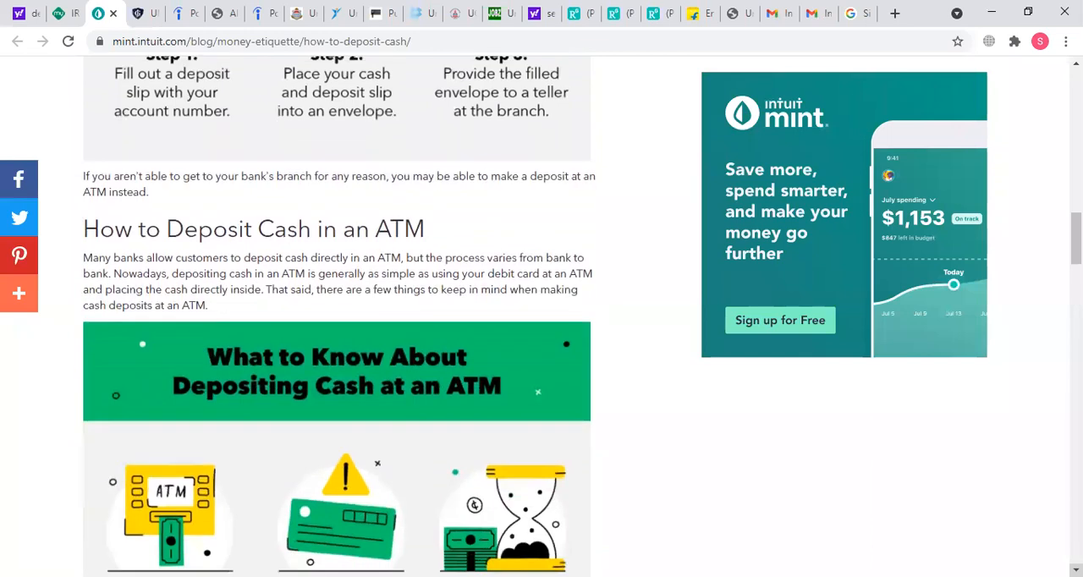
{"action": "scroll", "scroll_direction": "down", "scroll_amount": 3}
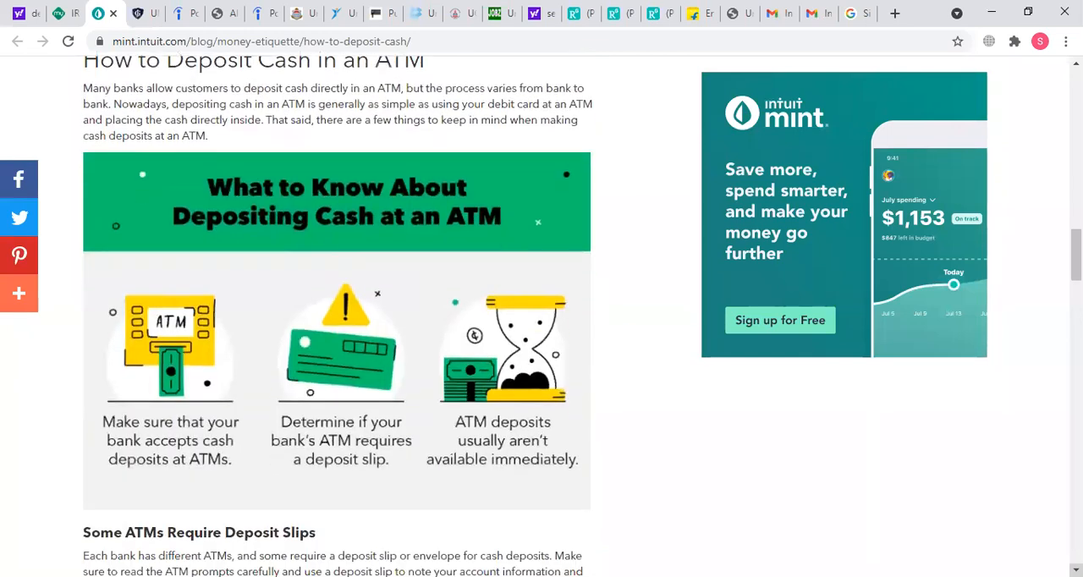
{"action": "mouse_move", "coordinate": [251, 355]}
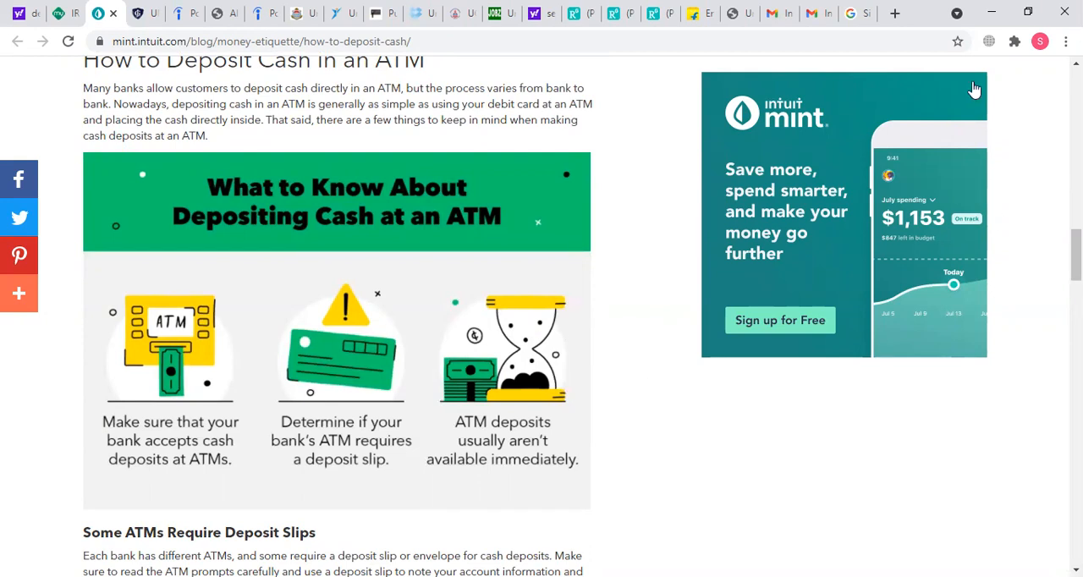
{"action": "scroll", "scroll_direction": "up", "scroll_amount": 3}
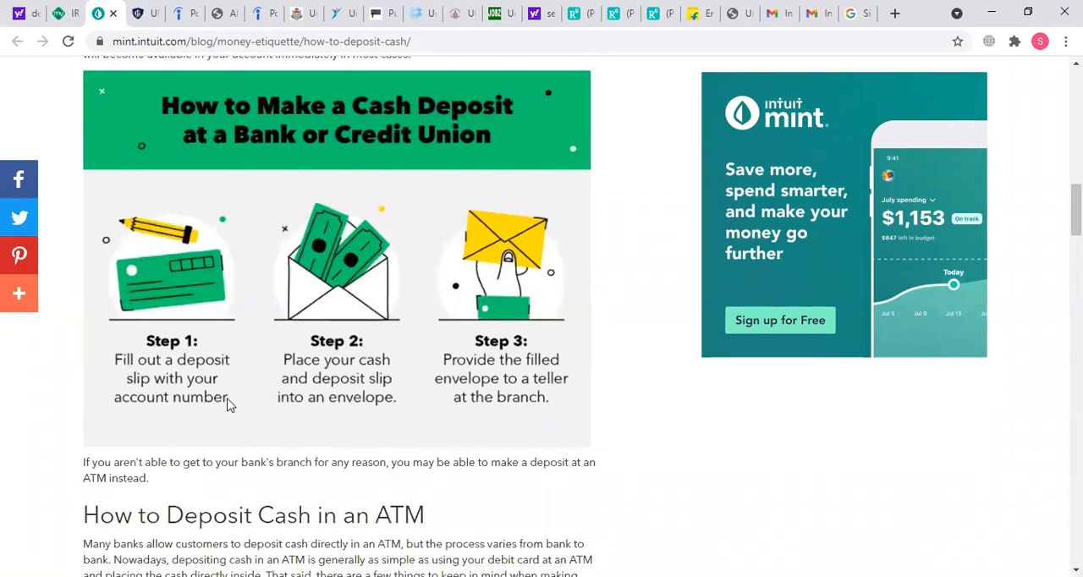
{"action": "mouse_move", "coordinate": [584, 420]}
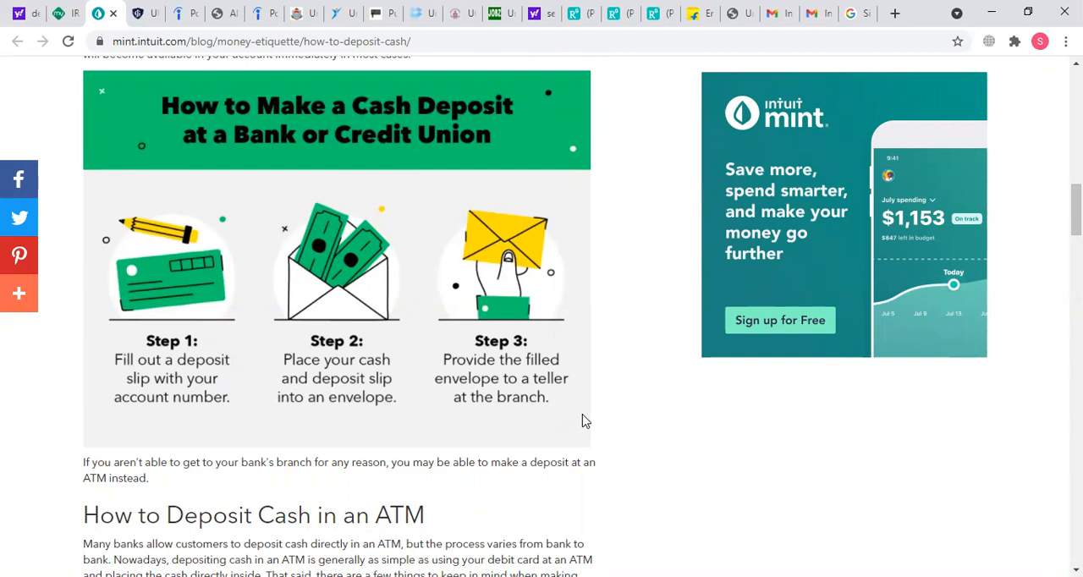
{"action": "mouse_move", "coordinate": [573, 426]}
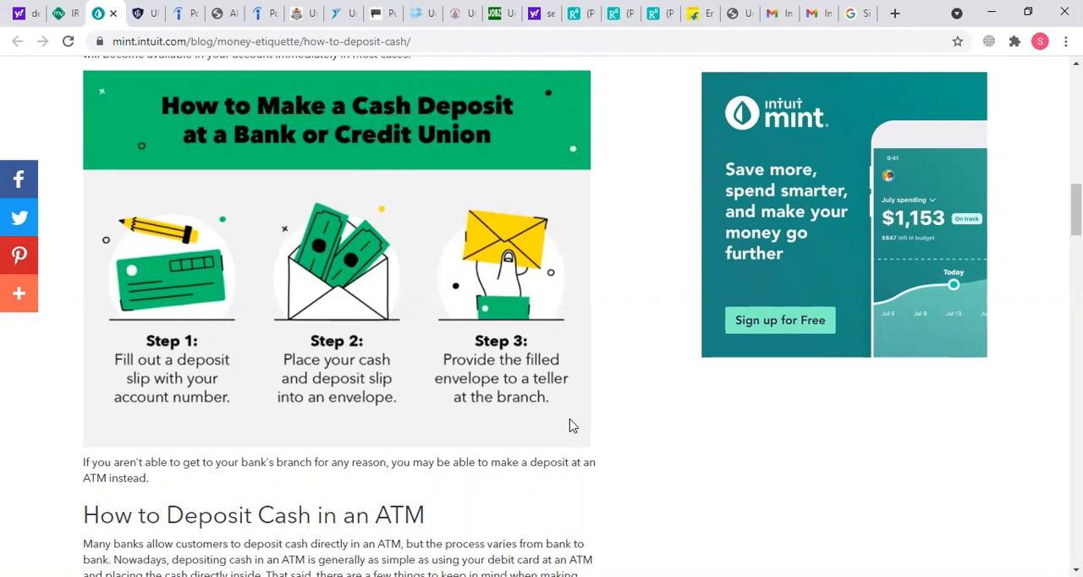